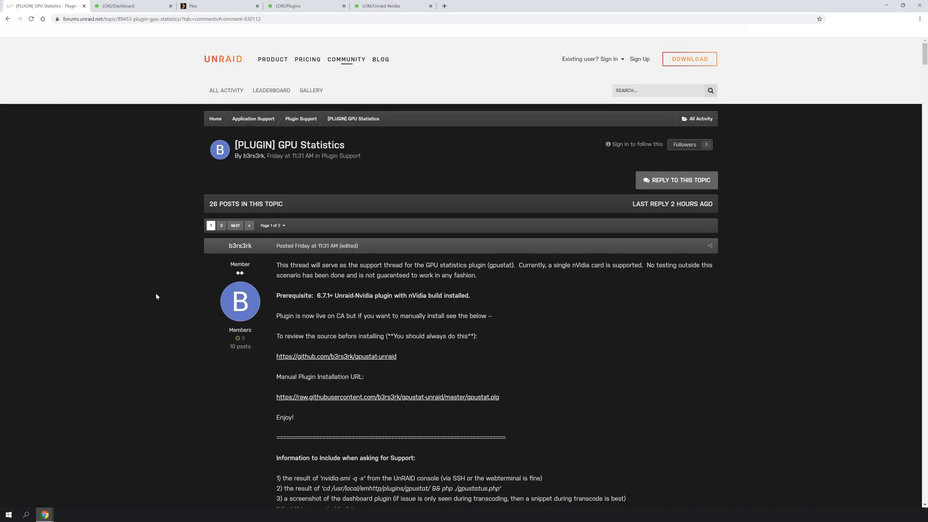
mouse_move(163, 293)
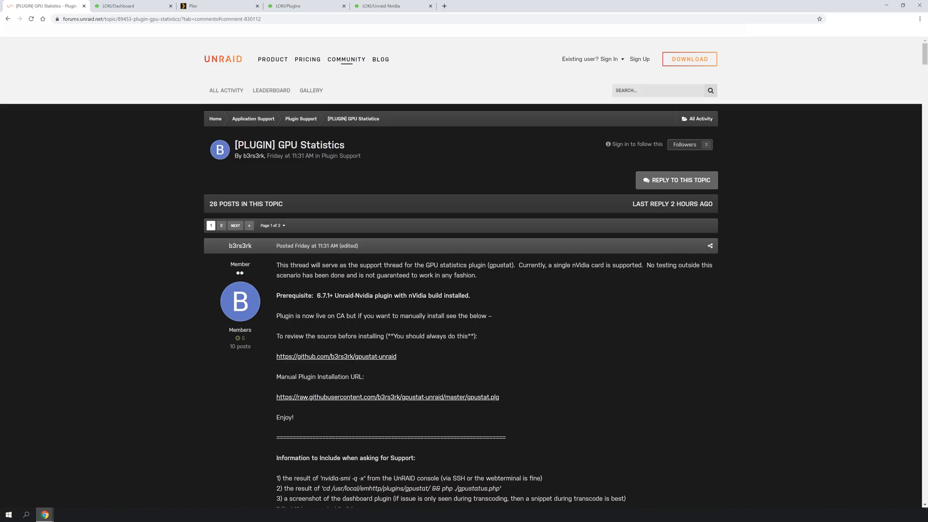
Step: Scroll the GPU Statistics thread and follow the github.com/b3rs3rk/gpustat-unraid link in the first post
scroll("down", 3)
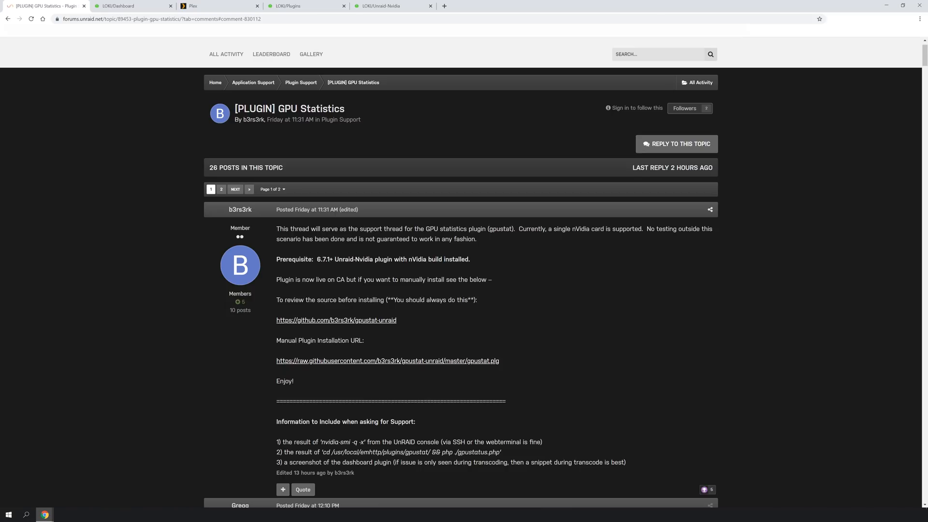
left_click(335, 320)
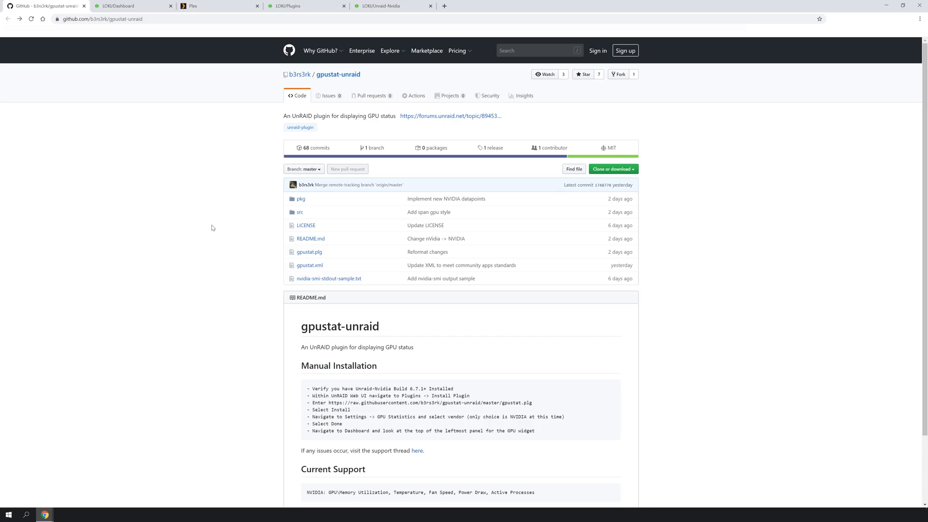
mouse_move(360, 198)
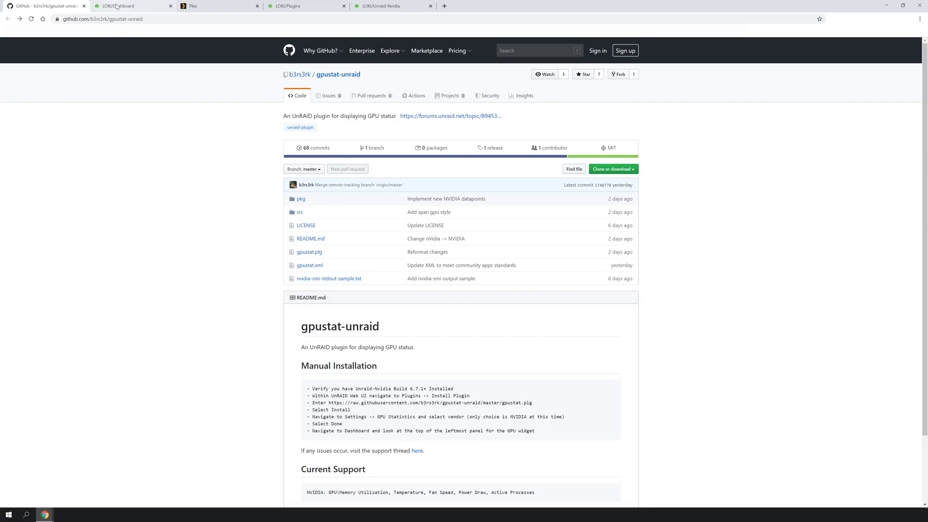
Step: Scroll through LOKI's dashboard reviewing the processor, memory, interface, Docker and array panels
left_click(130, 6)
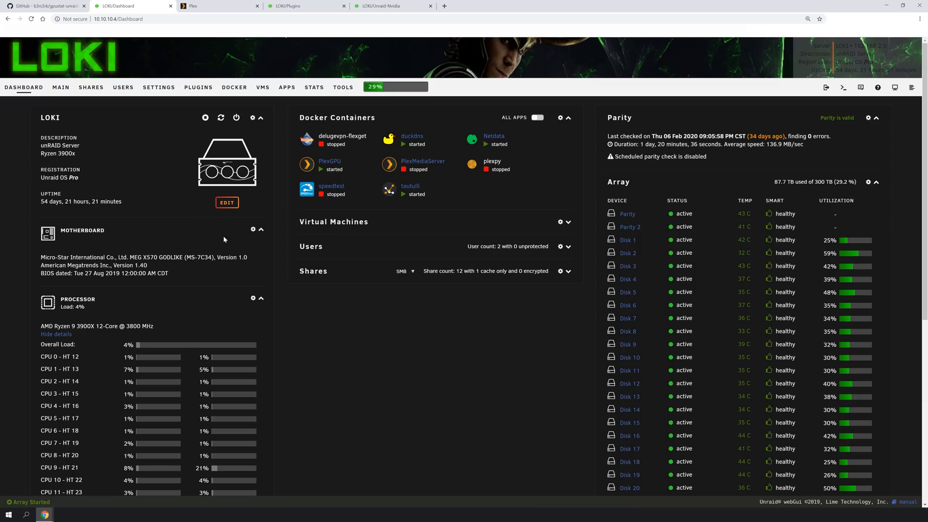
scroll("down", 3)
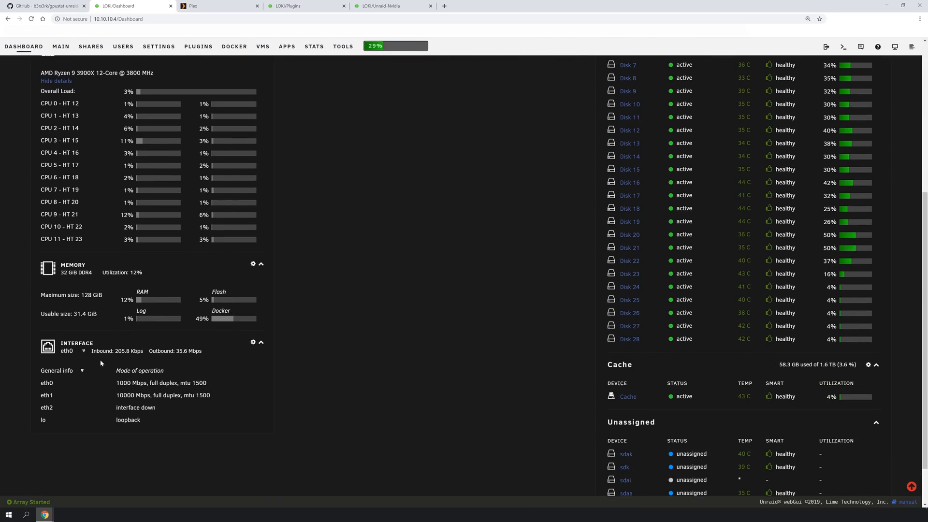
scroll("up", 3)
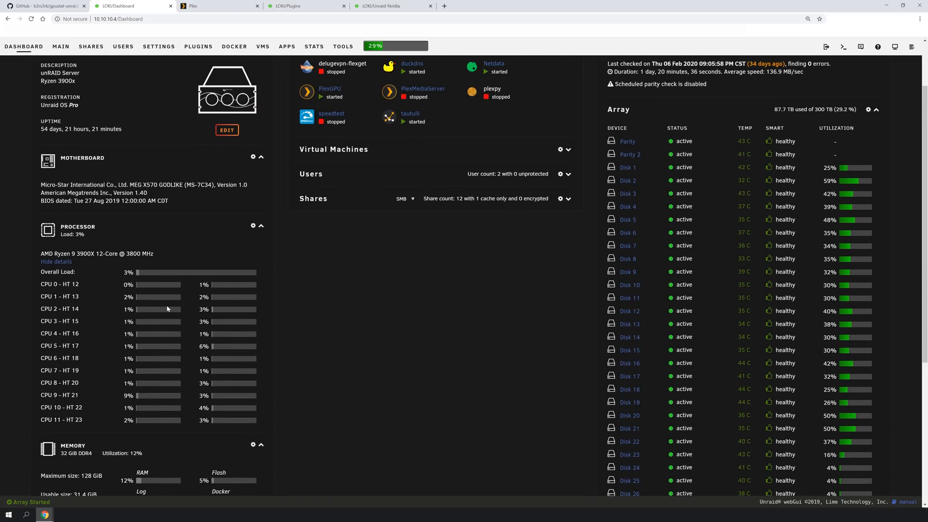
scroll("down", 3)
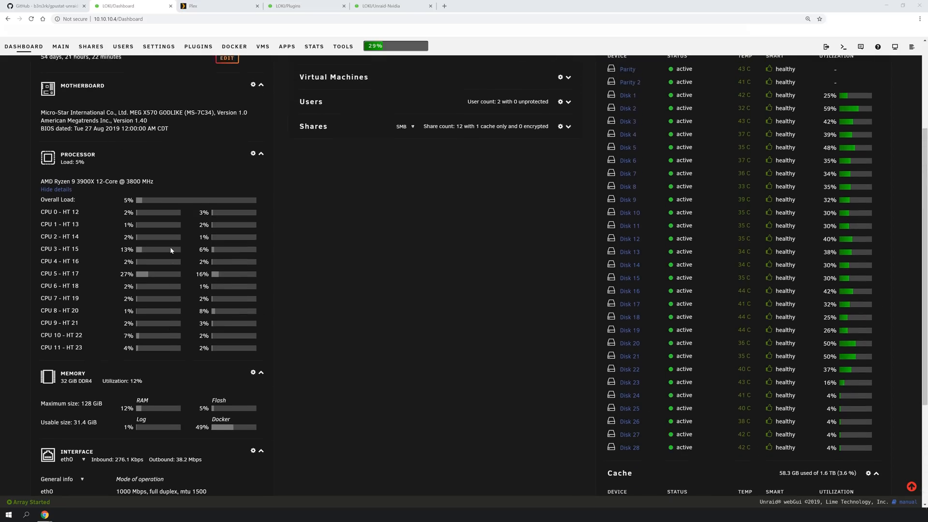
scroll("up", 3)
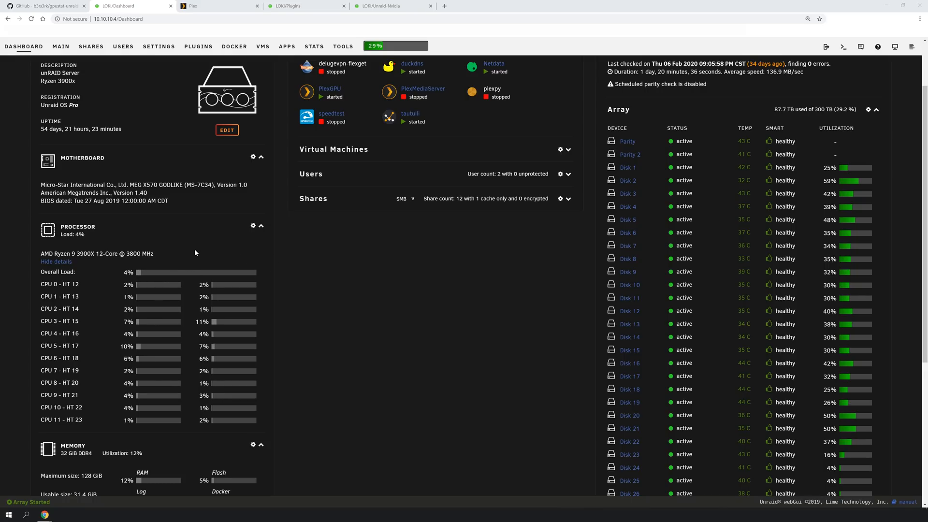
scroll("up", 3)
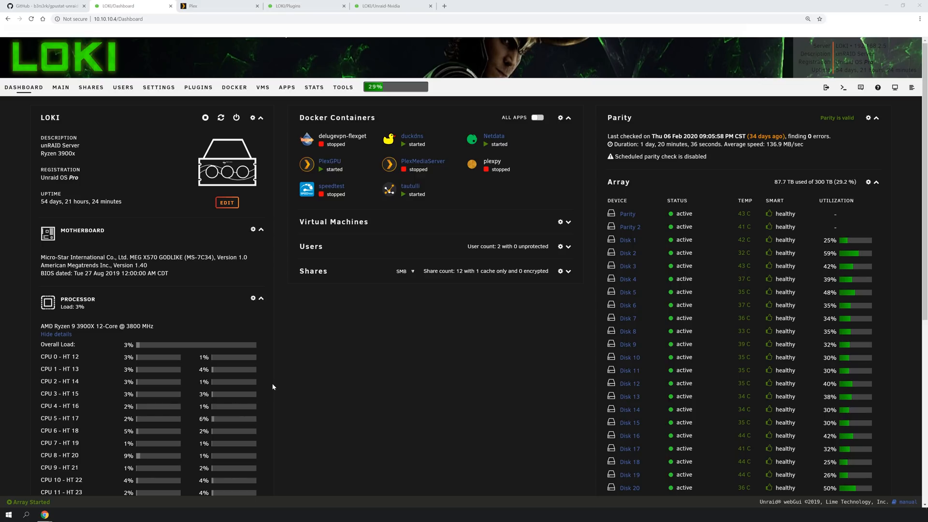
Step: Read the gpustat-unraid README's Manual Installation section, then go to LOKI's Plugins page
left_click(45, 5)
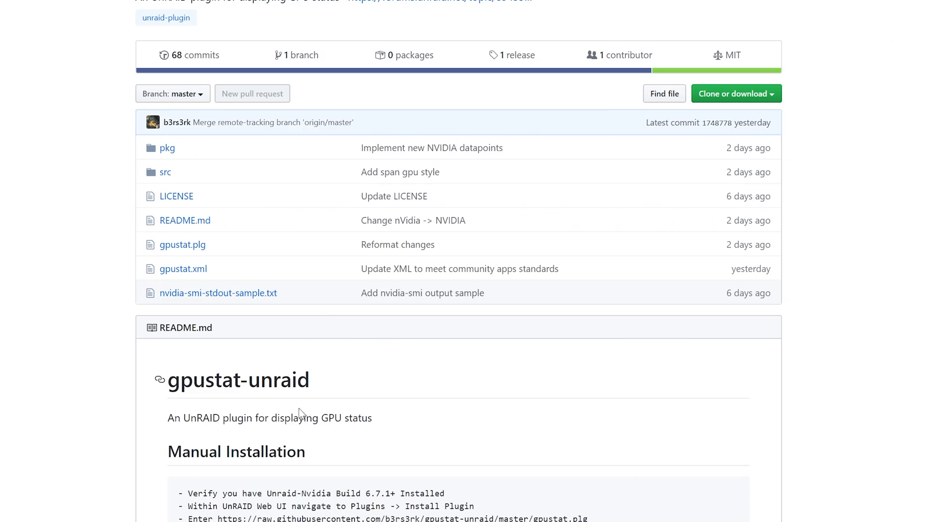
mouse_move(561, 507)
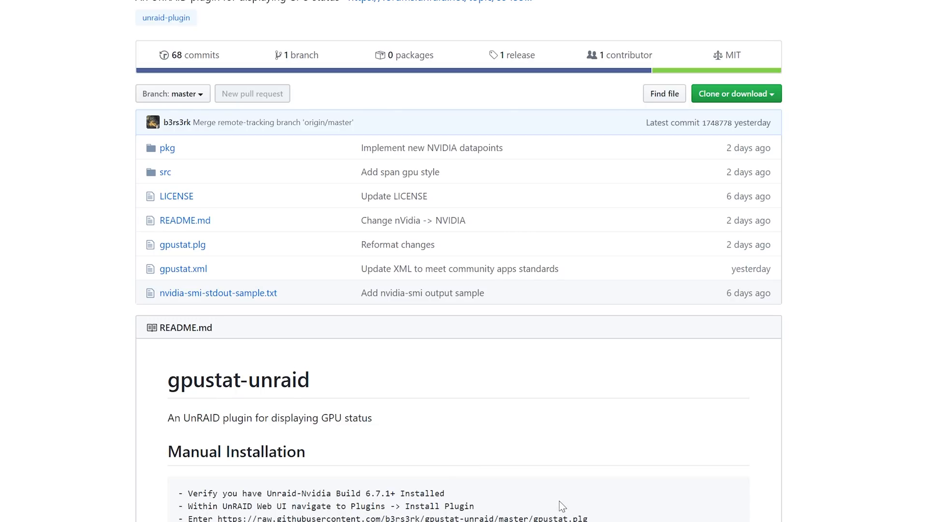
mouse_move(589, 499)
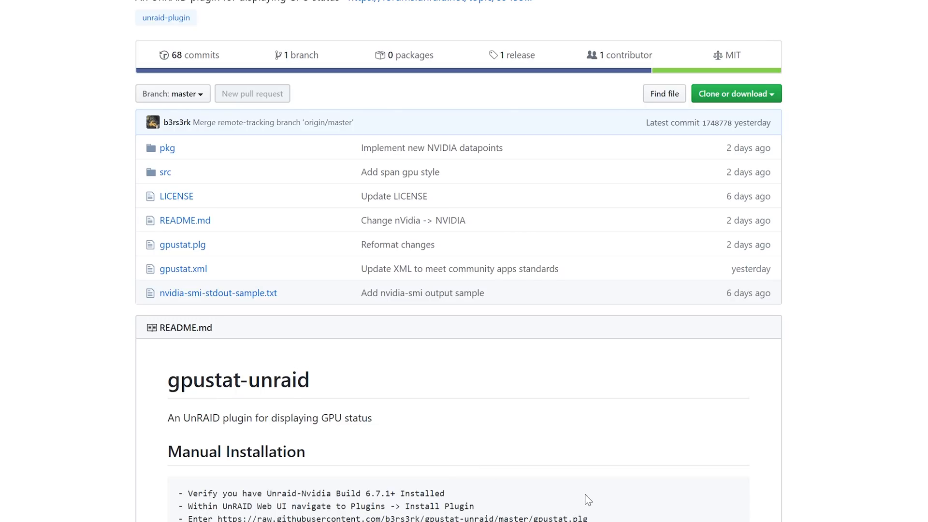
scroll("down", 3)
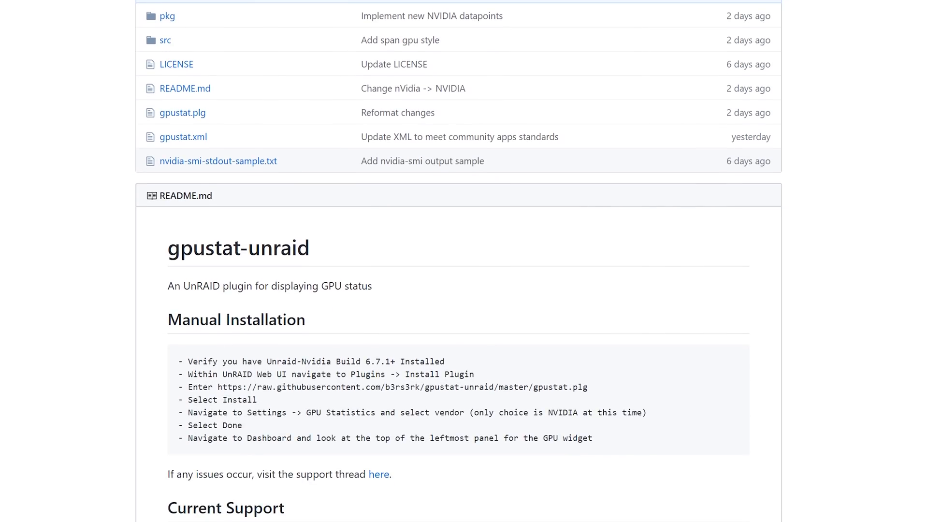
double_click(282, 361)
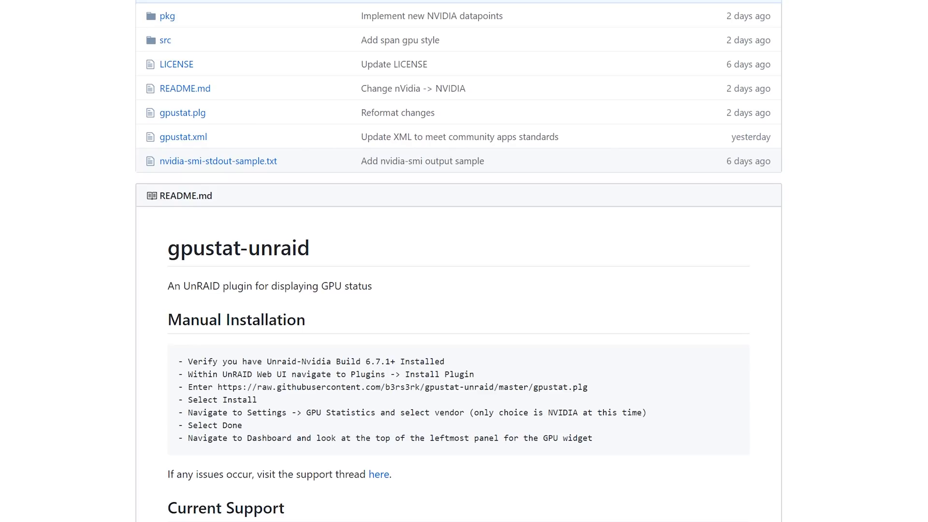
left_click(286, 5)
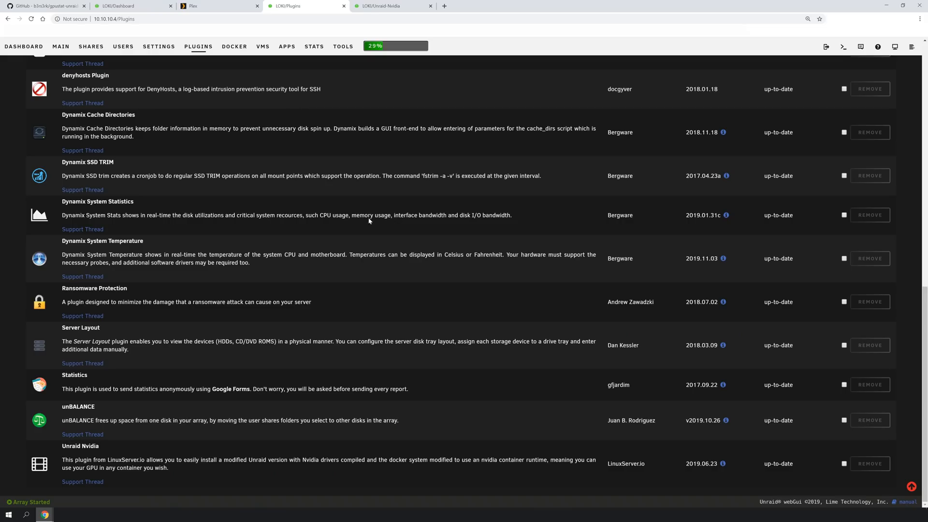
scroll("up", 3)
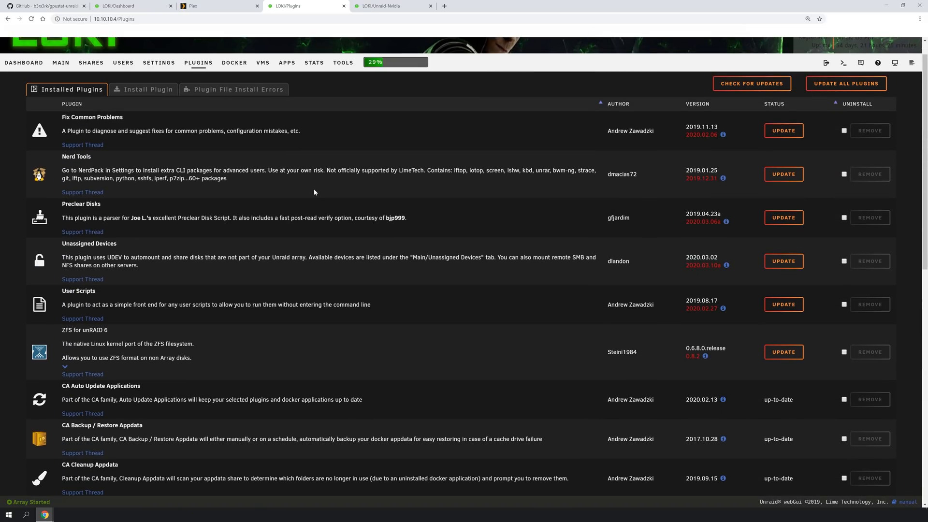
scroll("down", 3)
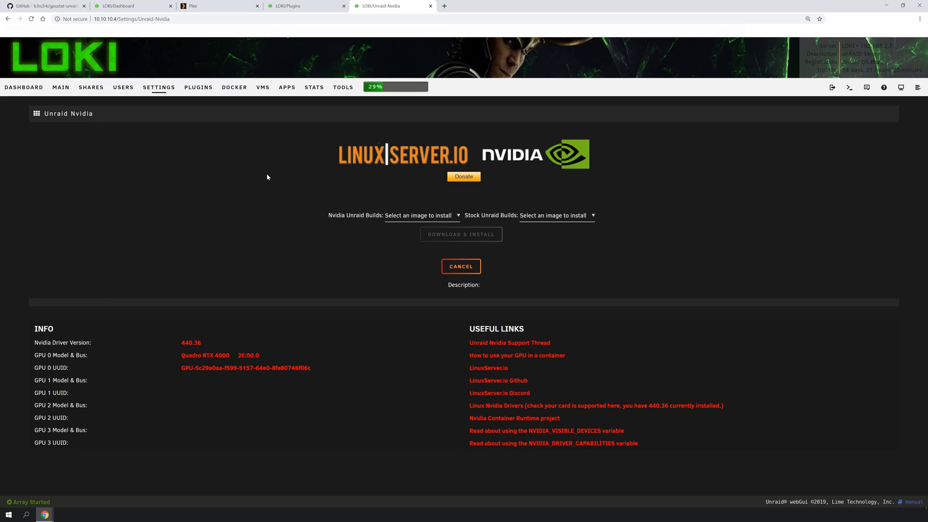
left_click(420, 215)
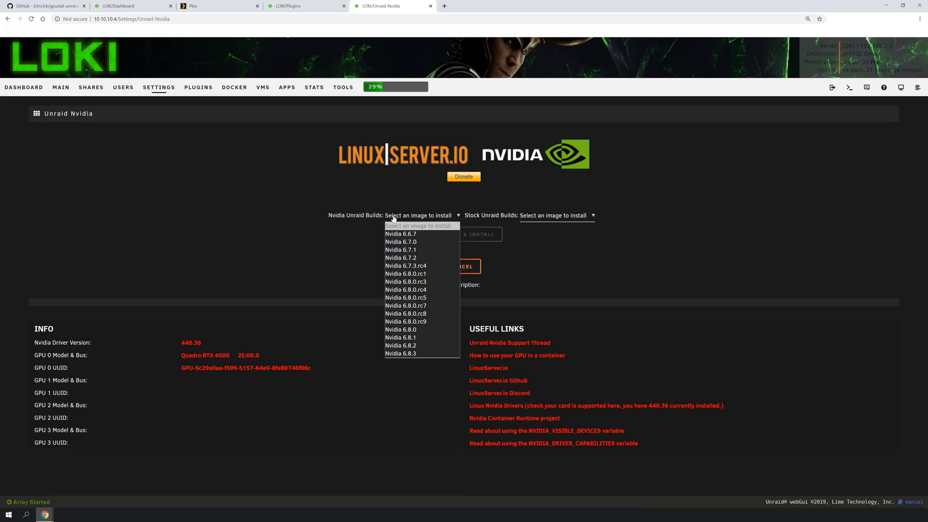
left_click(401, 250)
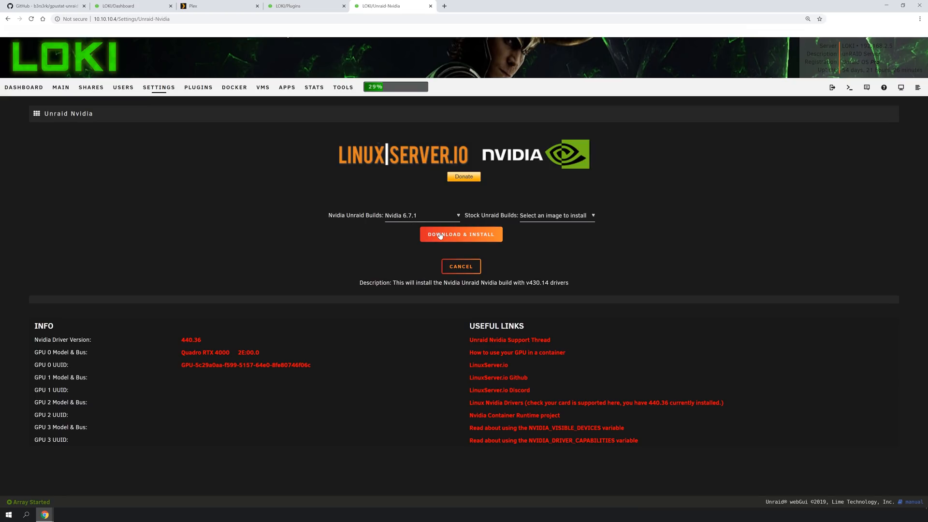
left_click(44, 5)
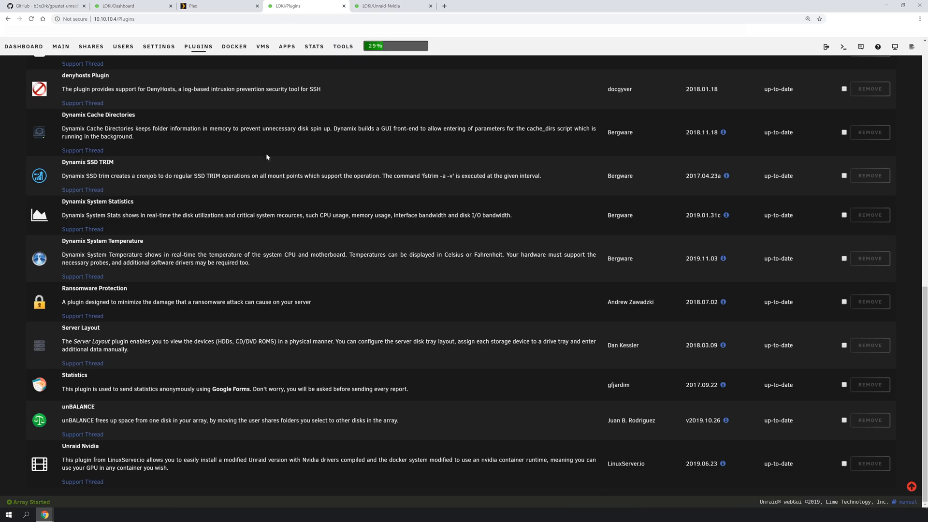
mouse_move(266, 157)
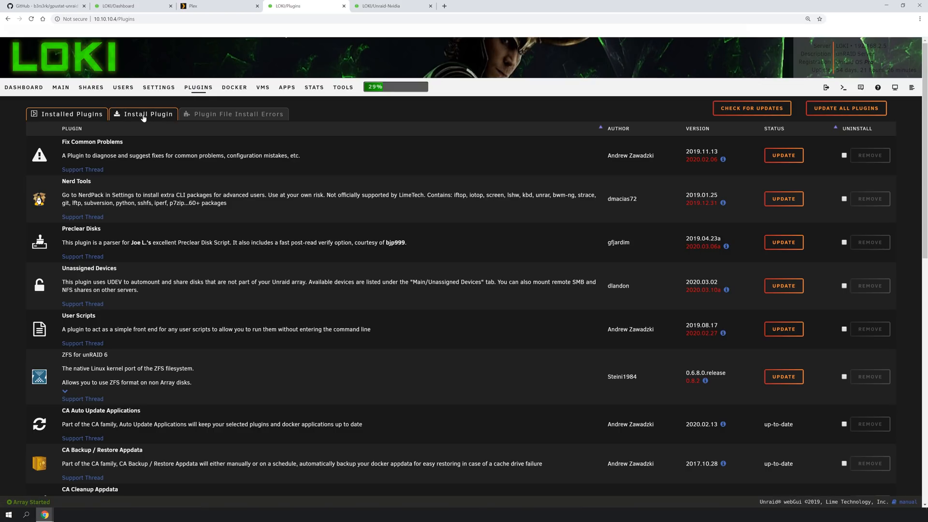
Step: Paste the gpustat.plg GitHub URL under Install Plugin, install it, and close the success log
left_click(147, 114)
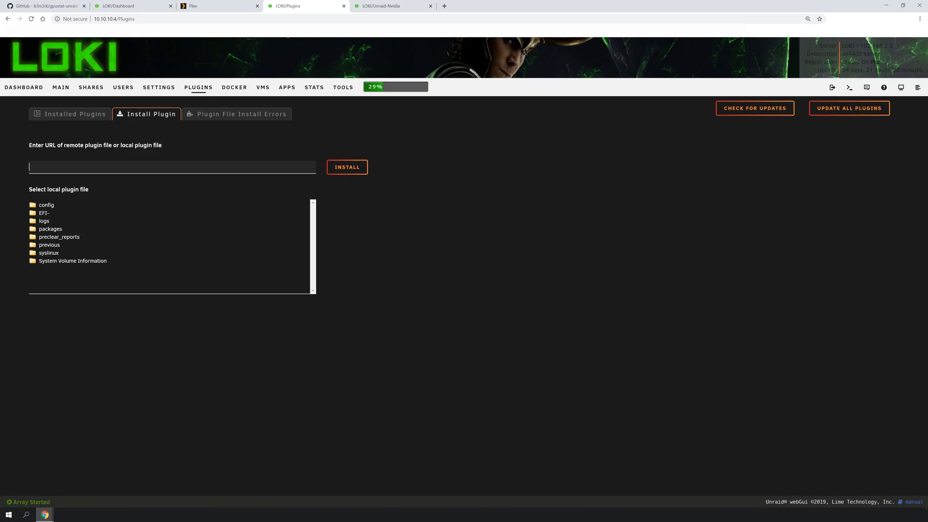
right_click(171, 166)
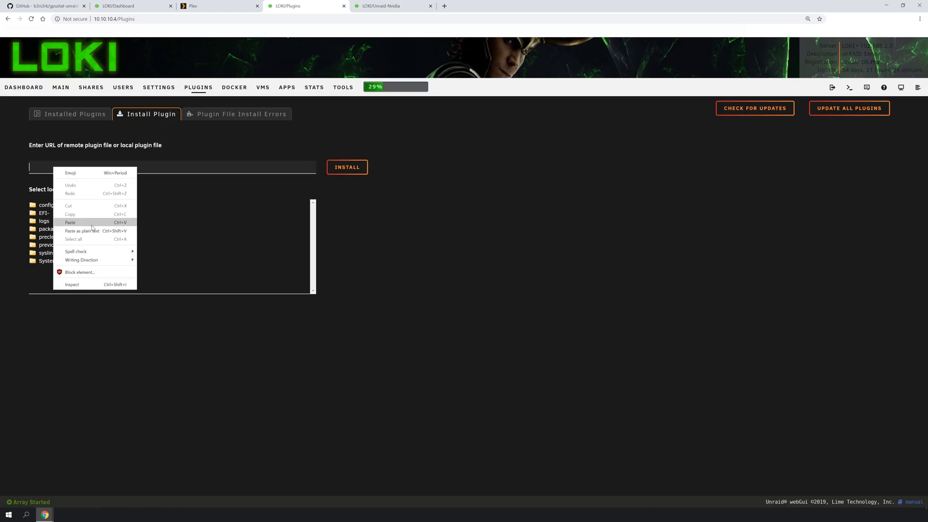
left_click(69, 221)
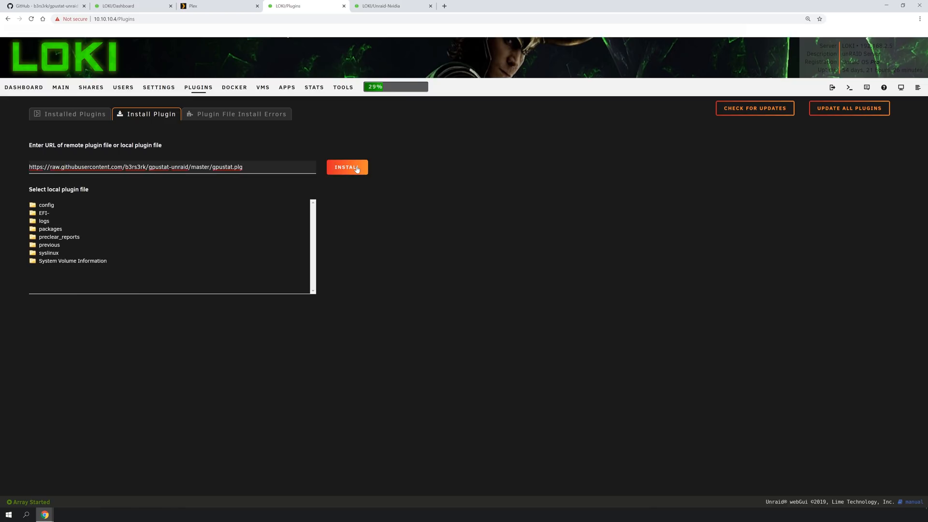
left_click(348, 167)
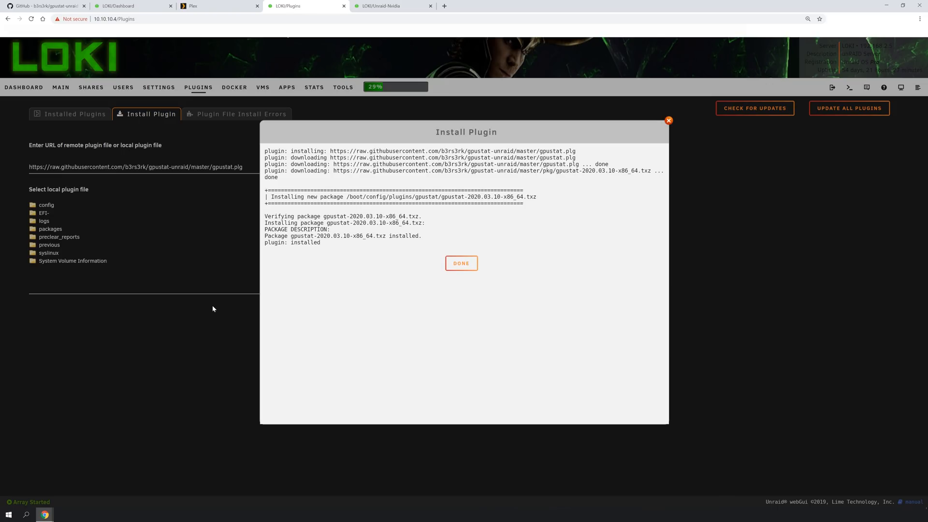
left_click(461, 263)
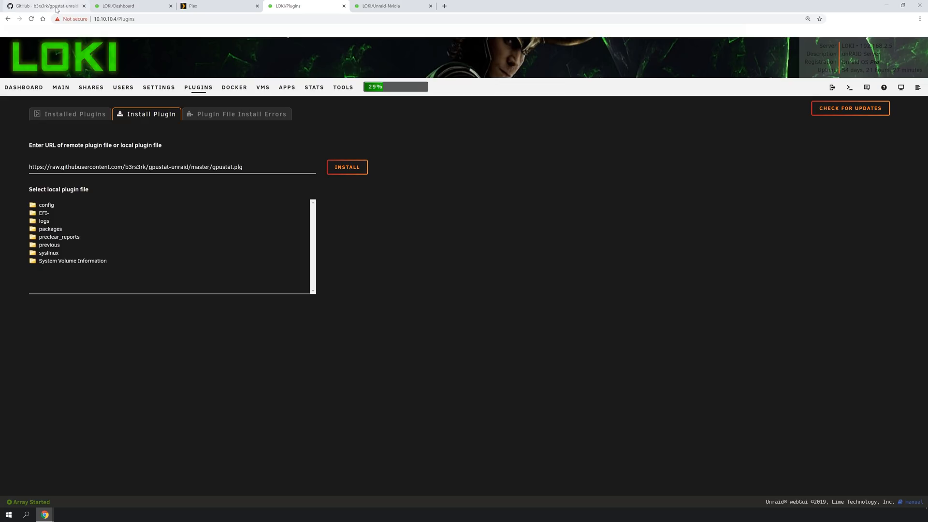
Step: Open Settings > GPU Statistics under User Utilities, keep vendor NVIDIA, and click Done
left_click(69, 114)
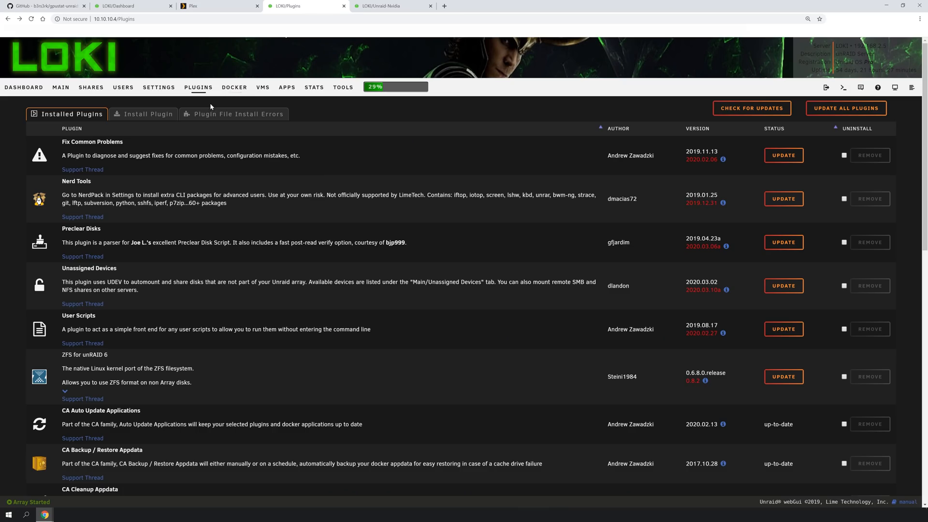
mouse_move(159, 87)
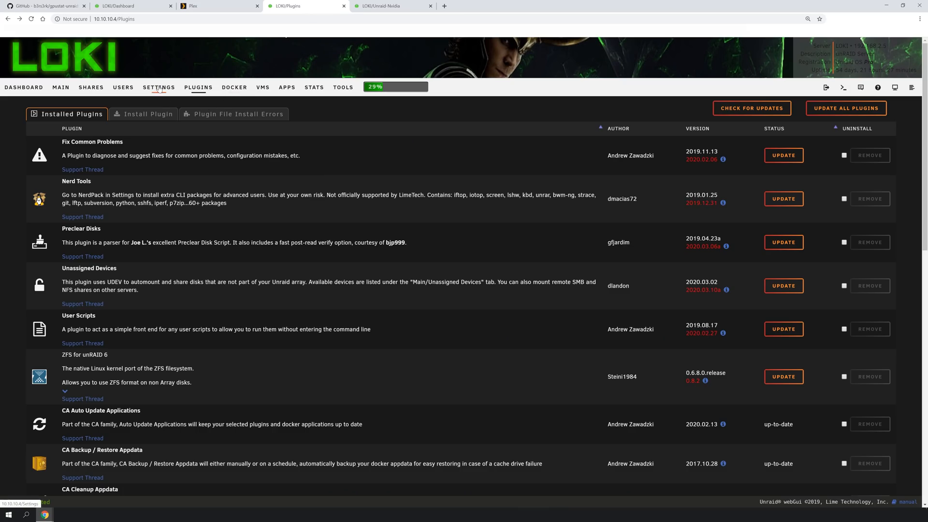
left_click(158, 87)
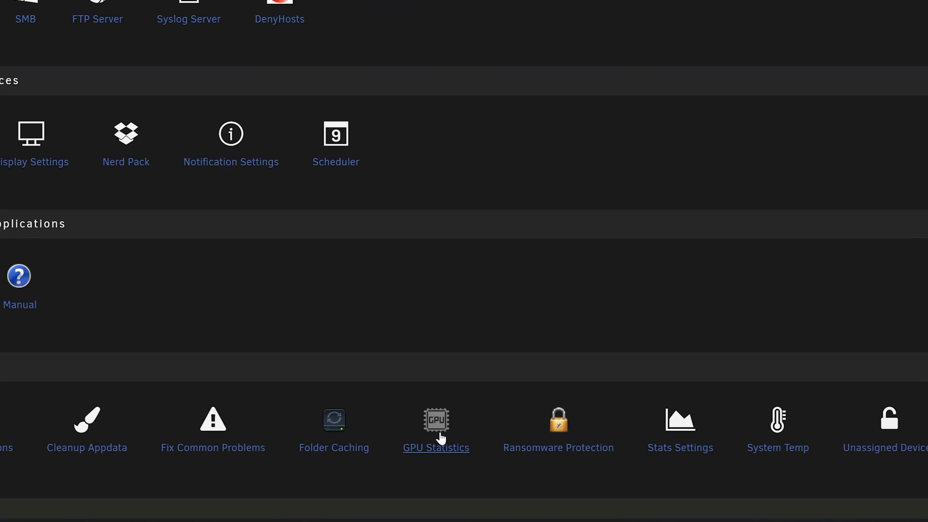
mouse_move(435, 432)
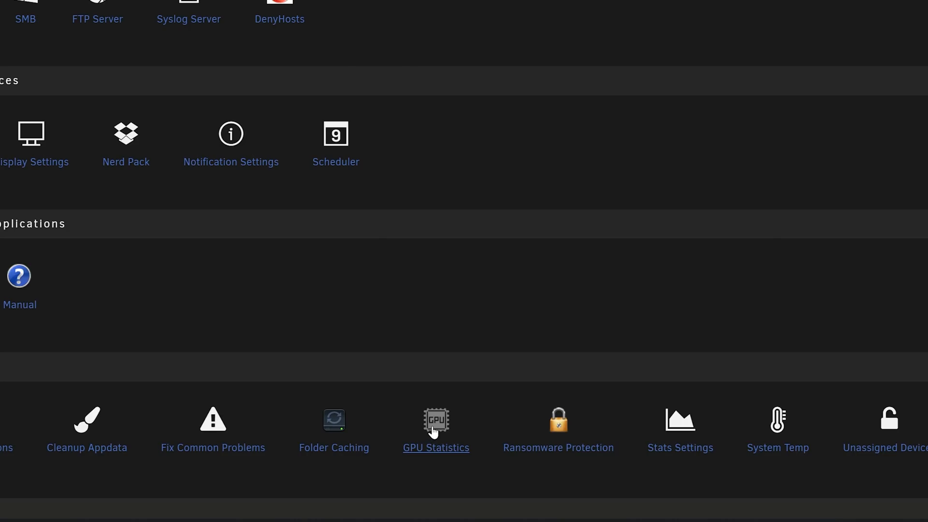
left_click(435, 420)
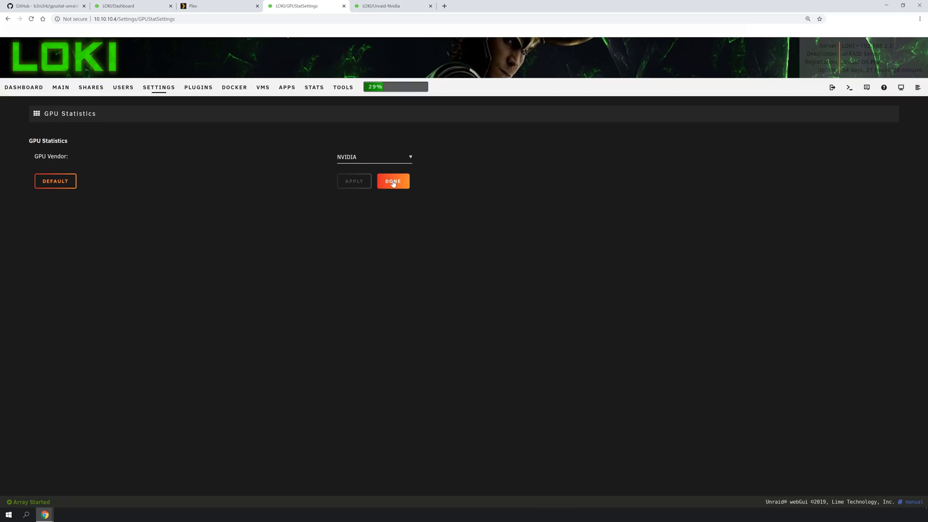
left_click(392, 182)
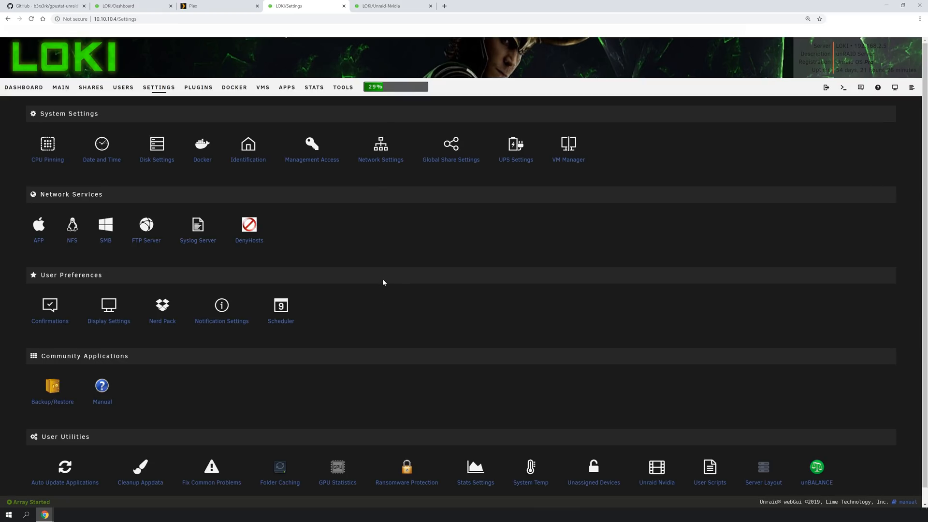
Step: Check the GitHub readme, then scroll LOKI's dashboard to the idle Quadro RTX 4000 GPU panel
left_click(45, 6)
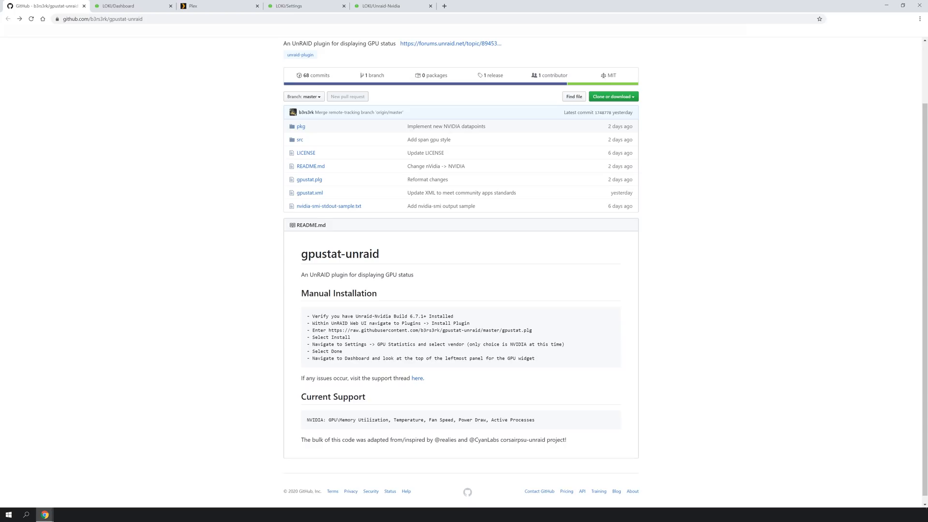
left_click(127, 6)
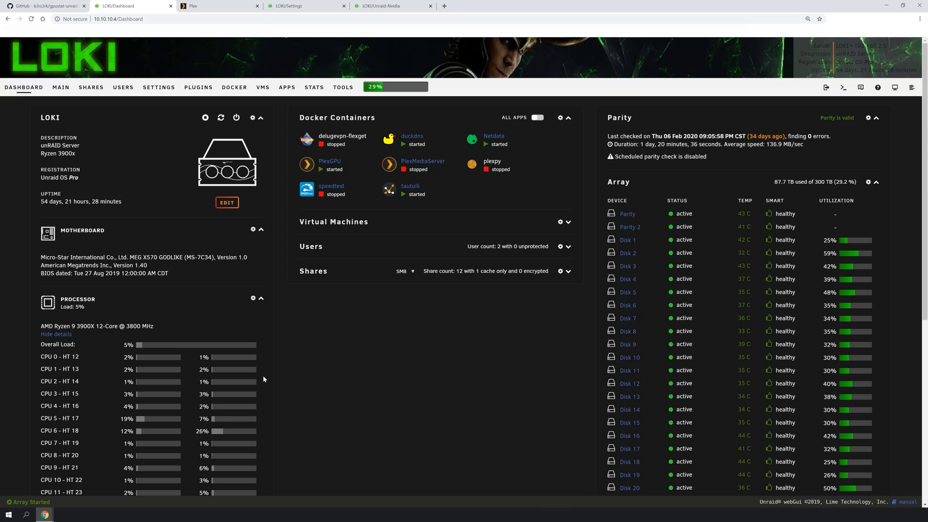
scroll("down", 3)
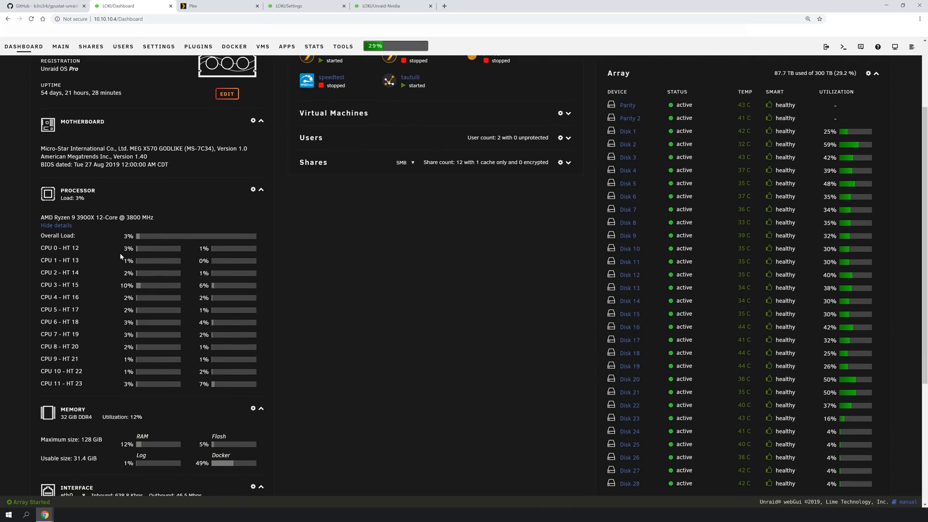
scroll("down", 3)
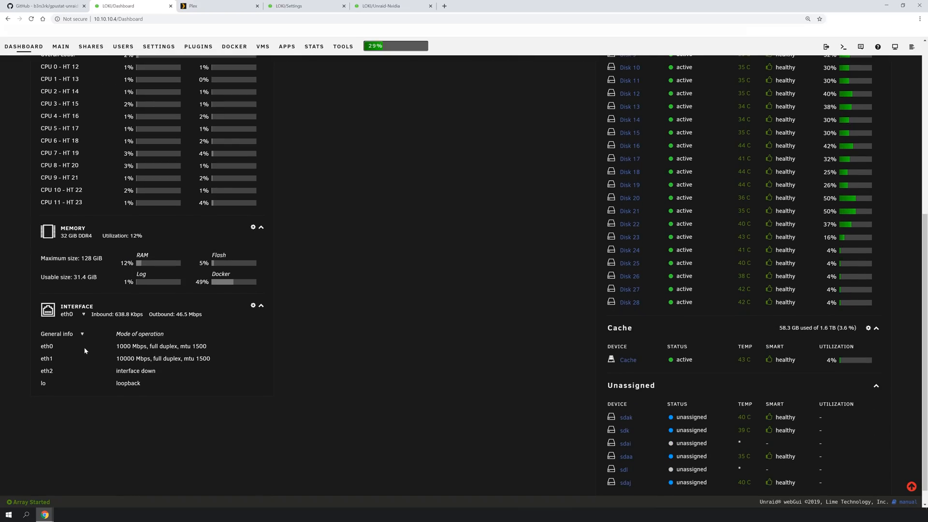
scroll("up", 3)
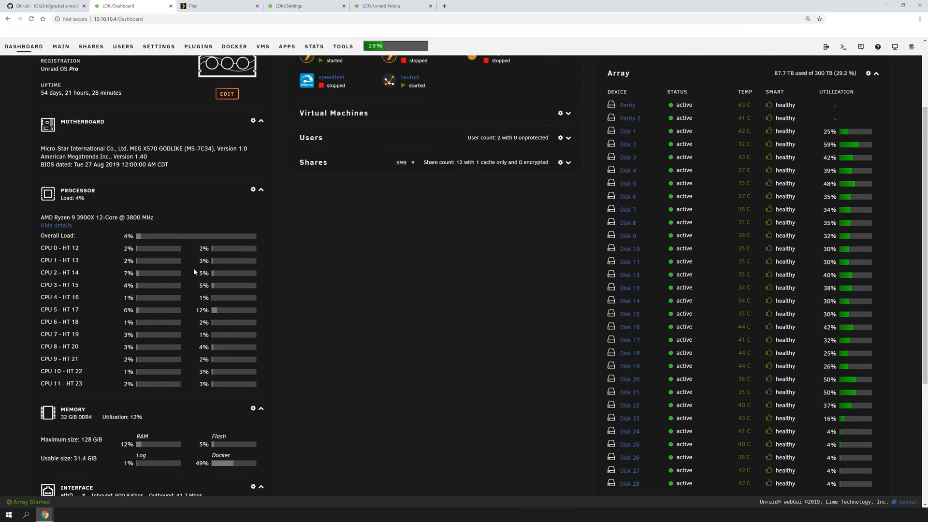
scroll("up", 3)
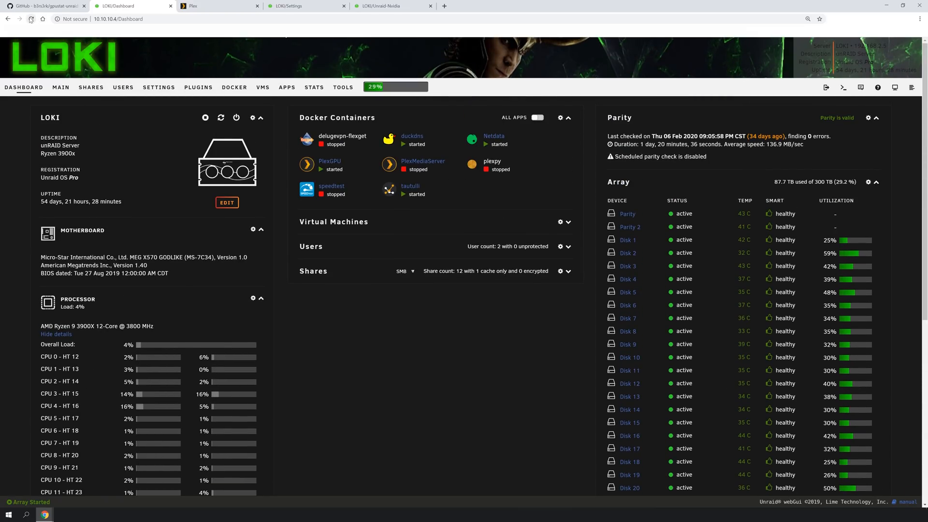
scroll("down", 3)
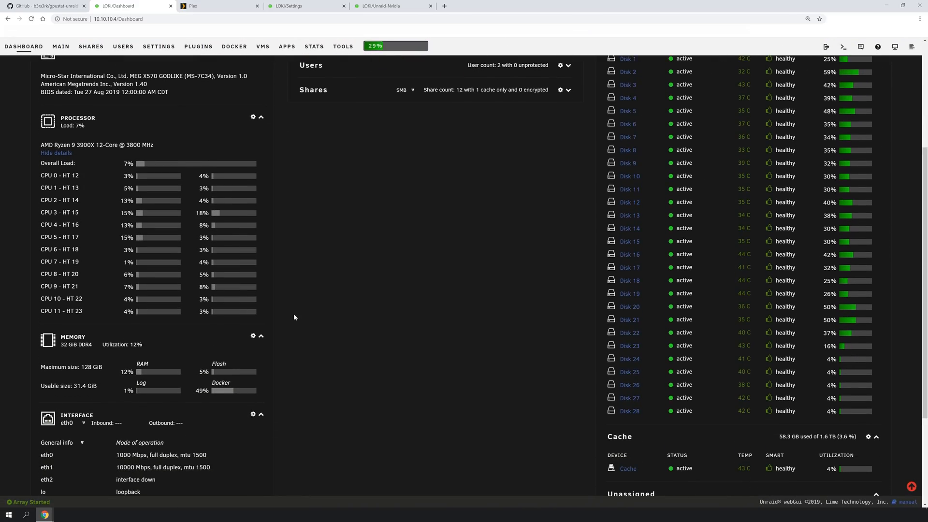
scroll("down", 3)
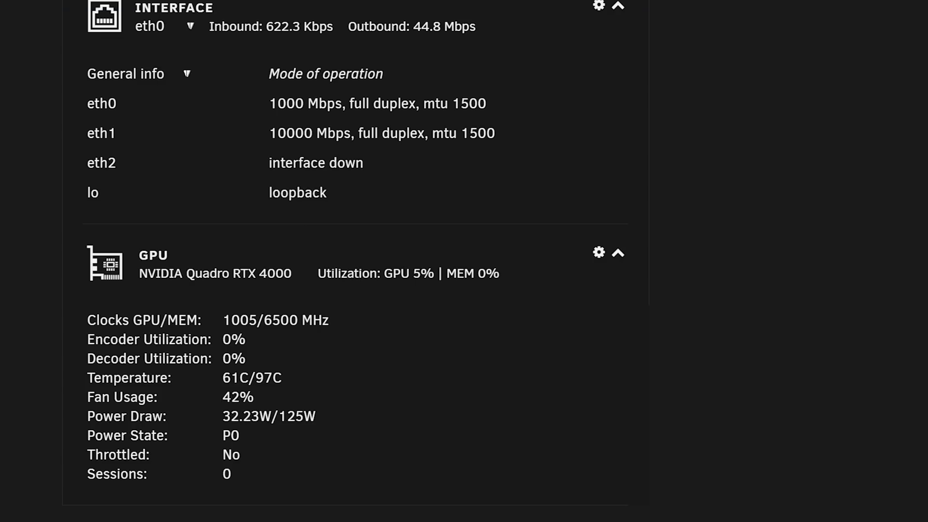
mouse_move(320, 286)
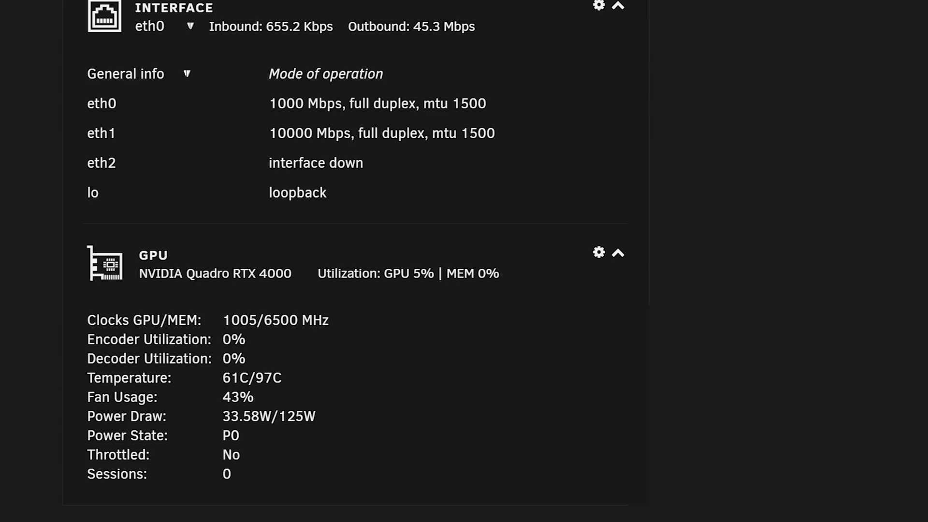
mouse_move(425, 255)
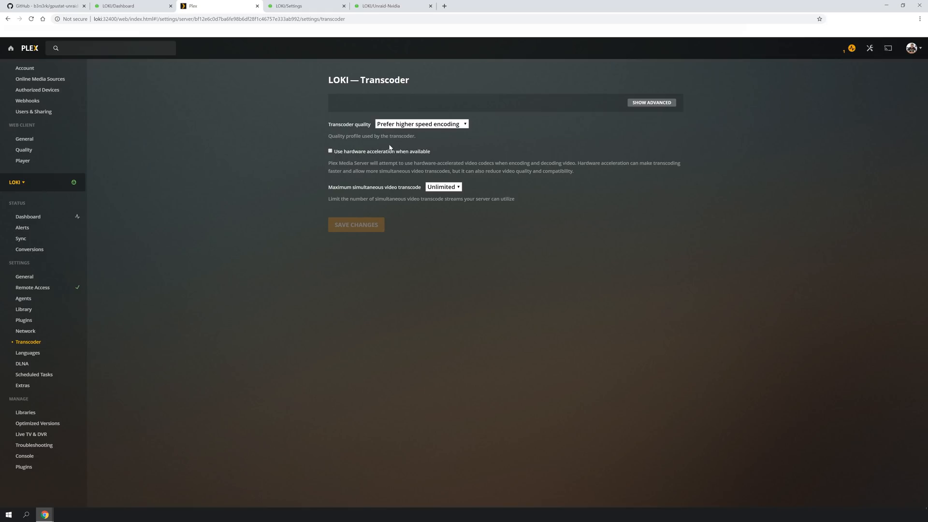
mouse_move(338, 114)
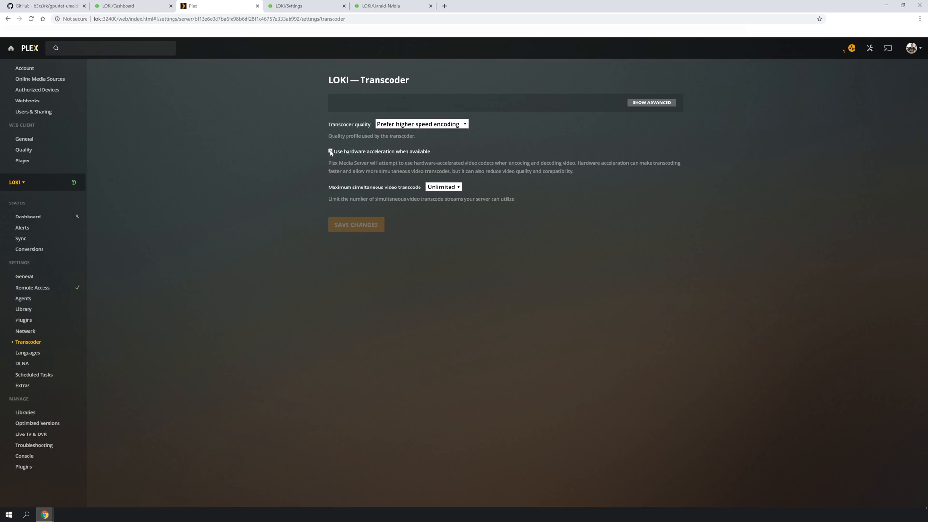
left_click(125, 6)
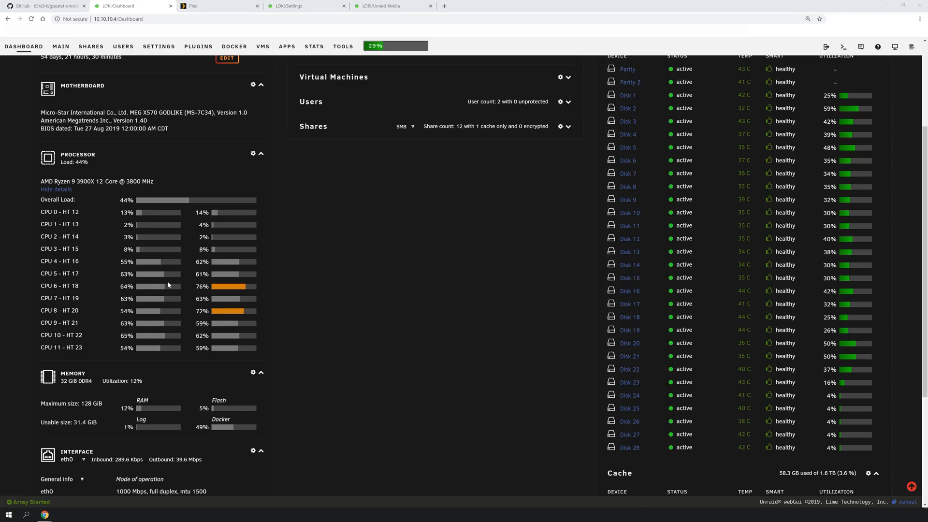
scroll("down", 3)
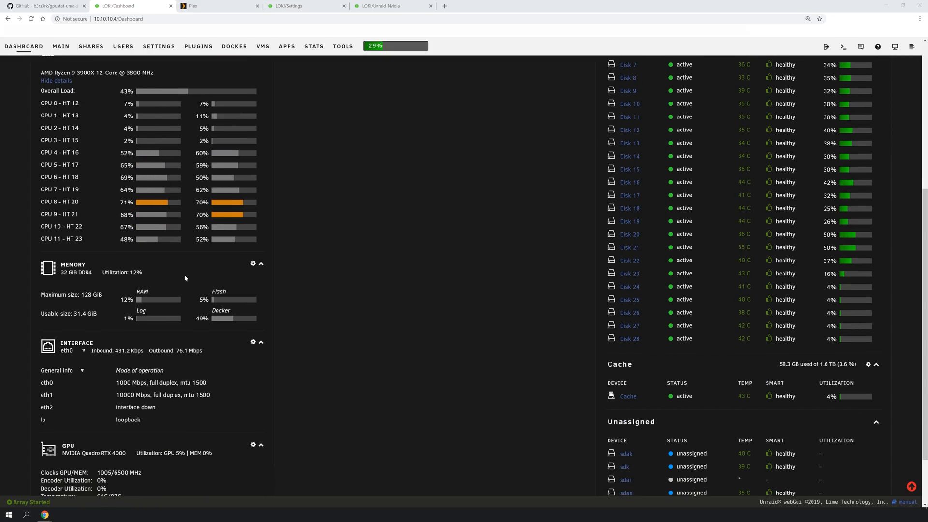
scroll("up", 3)
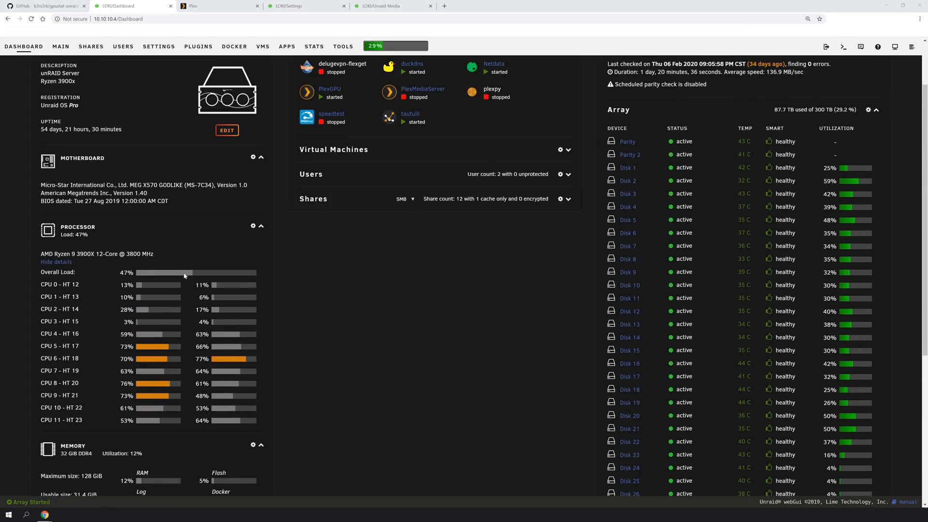
scroll("down", 3)
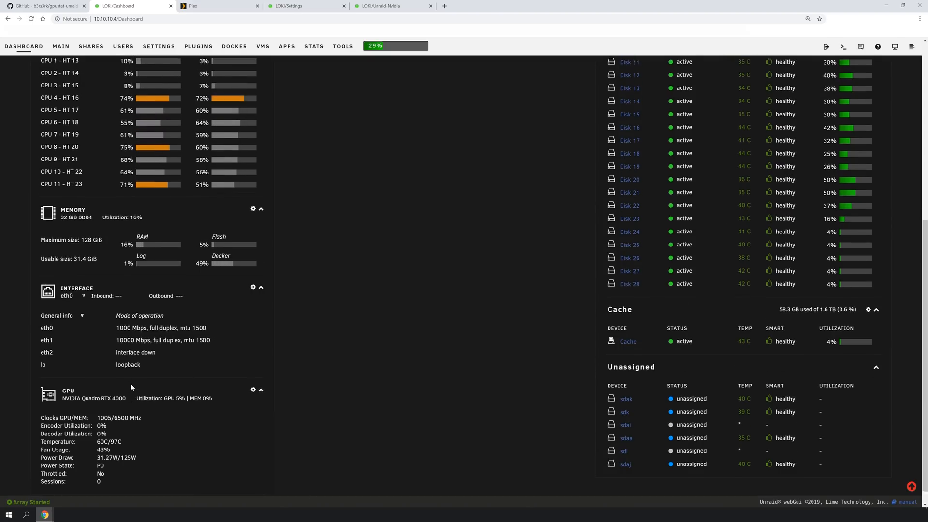
scroll("down", 3)
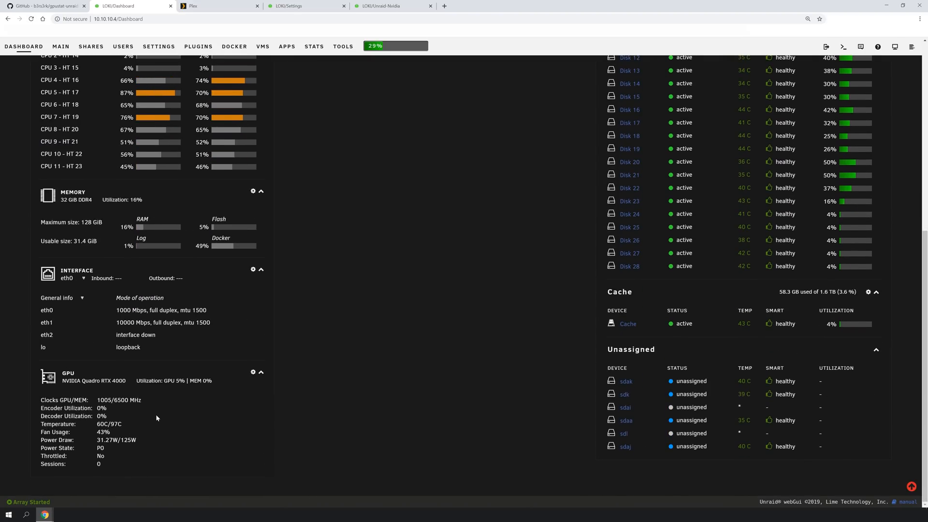
left_click(219, 6)
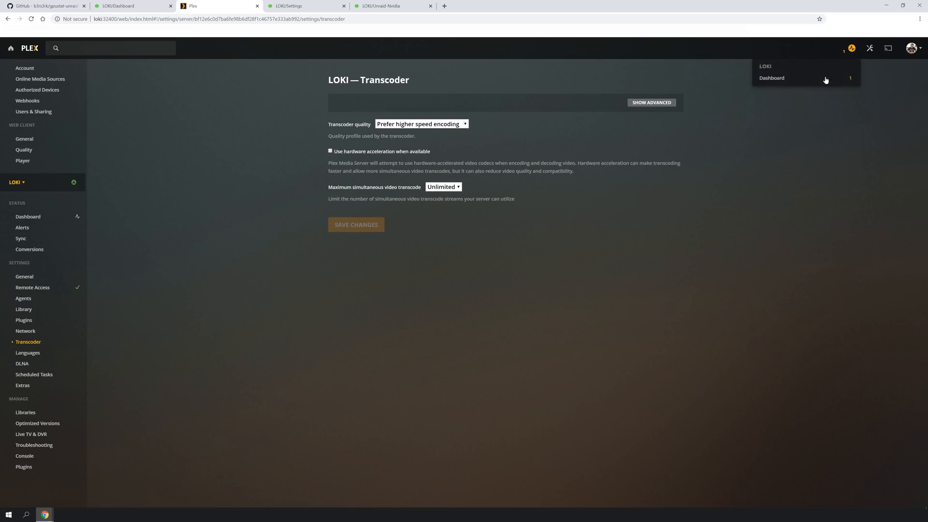
Step: Open Plex's activity Dashboard to watch the 4K stream transcode and CPU graphs
left_click(771, 77)
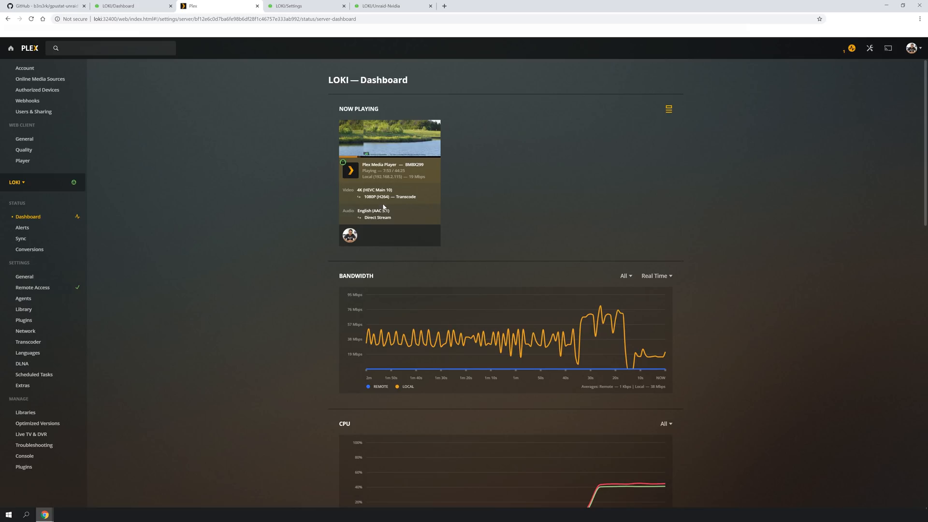
mouse_move(395, 189)
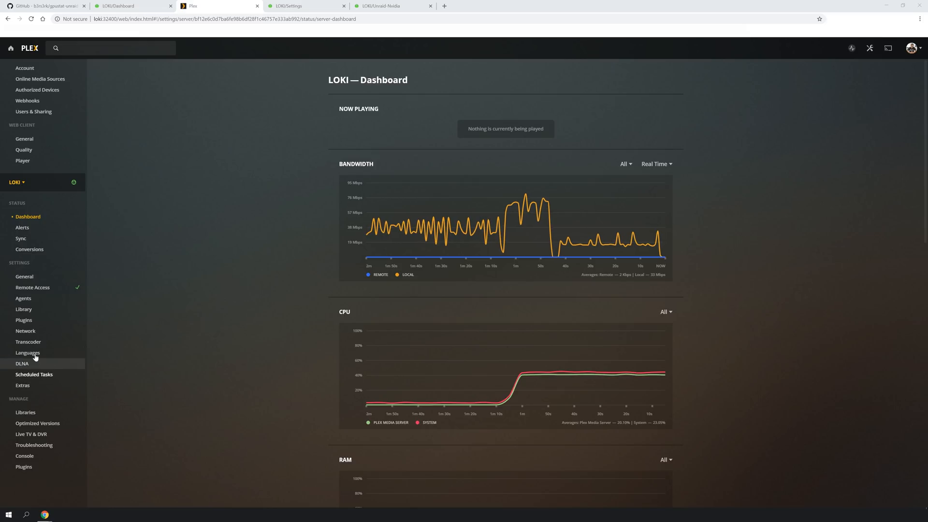
mouse_move(48, 342)
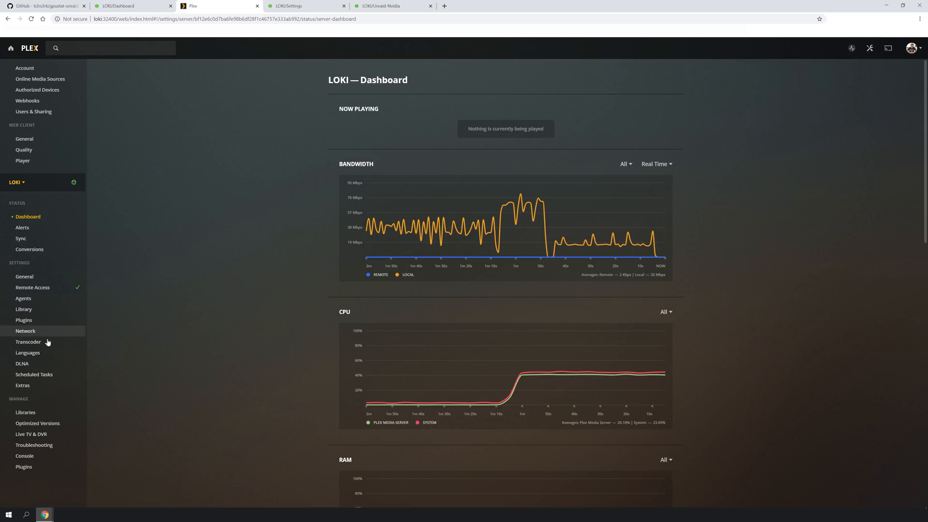
Step: Save hardware-accelerated transcoding, confirm Now Playing shows Transcode (hw), and return to Unraid
left_click(28, 342)
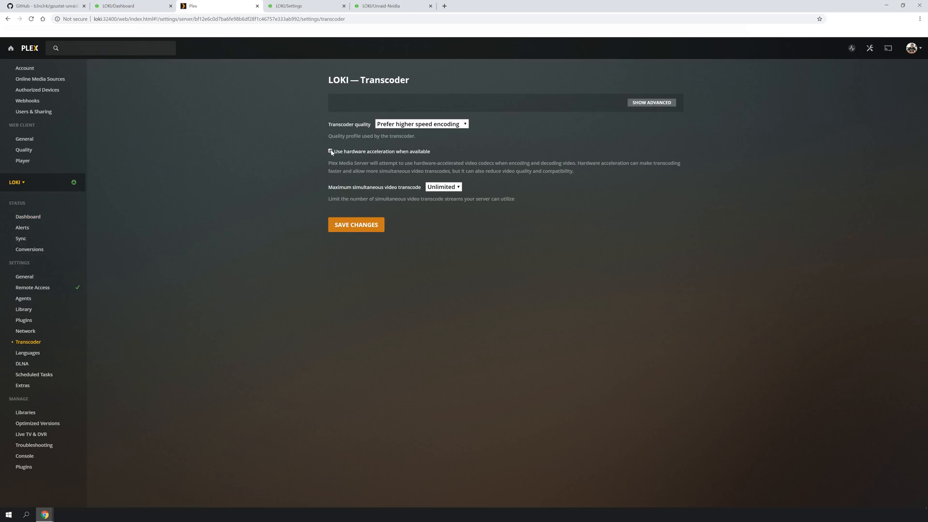
left_click(330, 151)
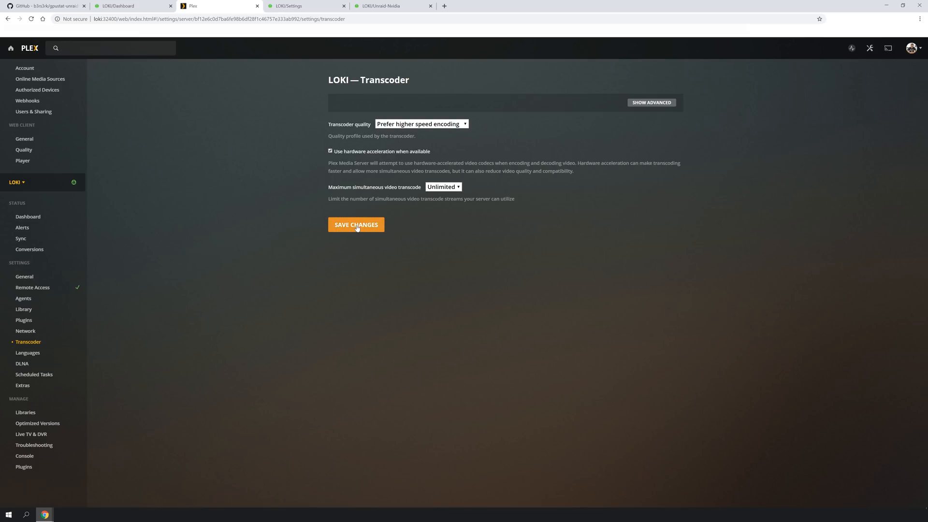
left_click(356, 224)
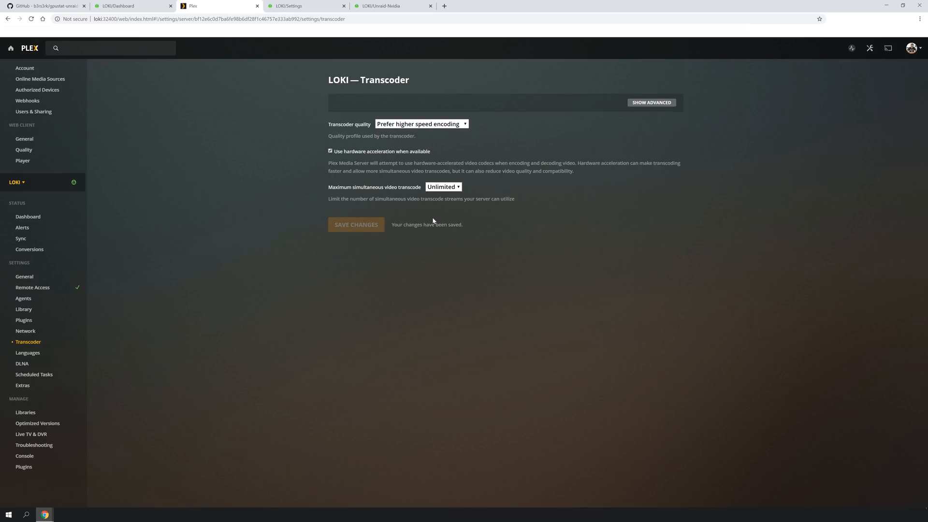
left_click(28, 216)
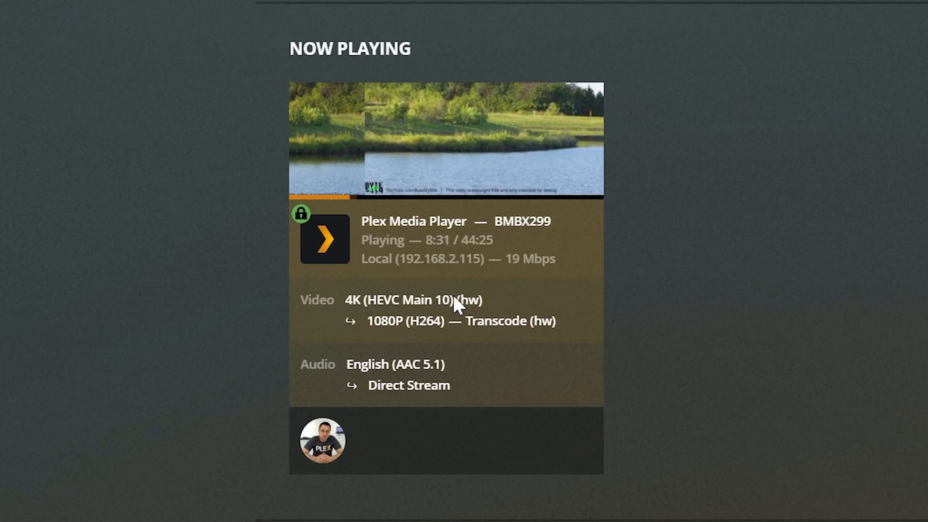
mouse_move(516, 316)
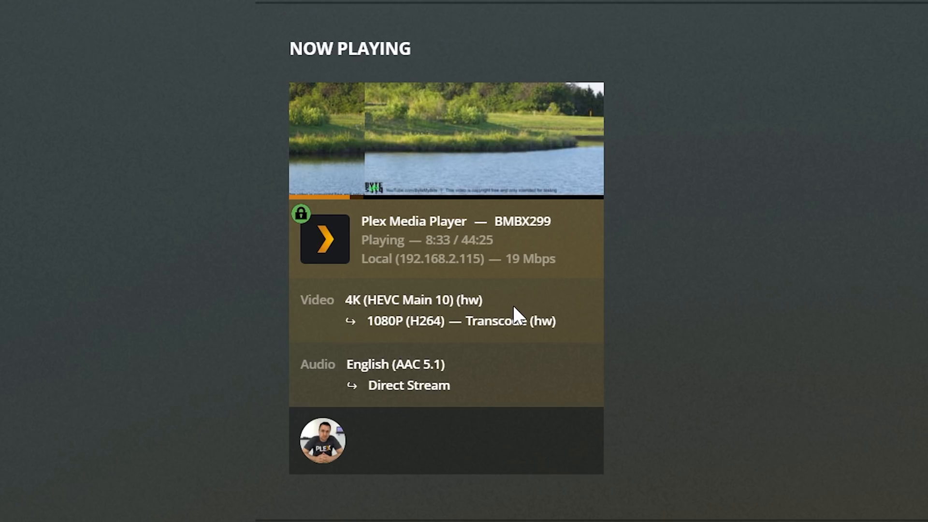
mouse_move(551, 346)
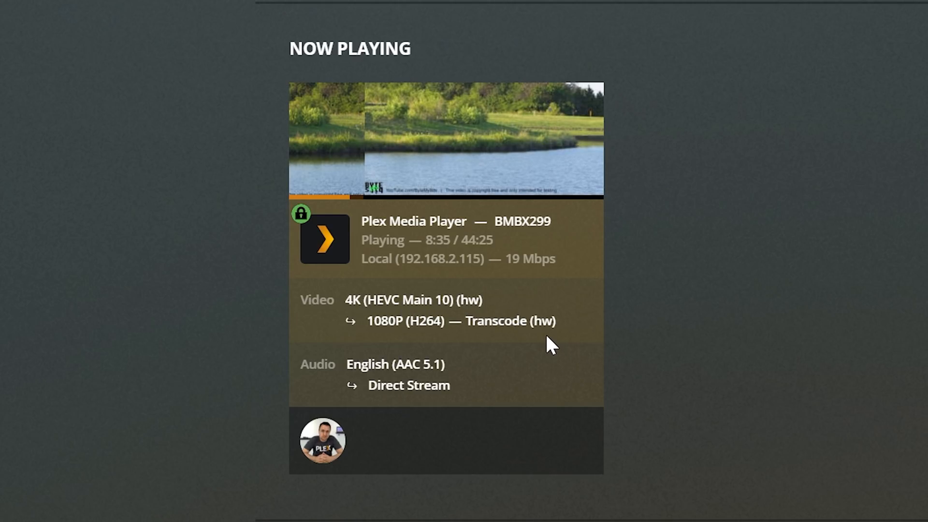
left_click(122, 6)
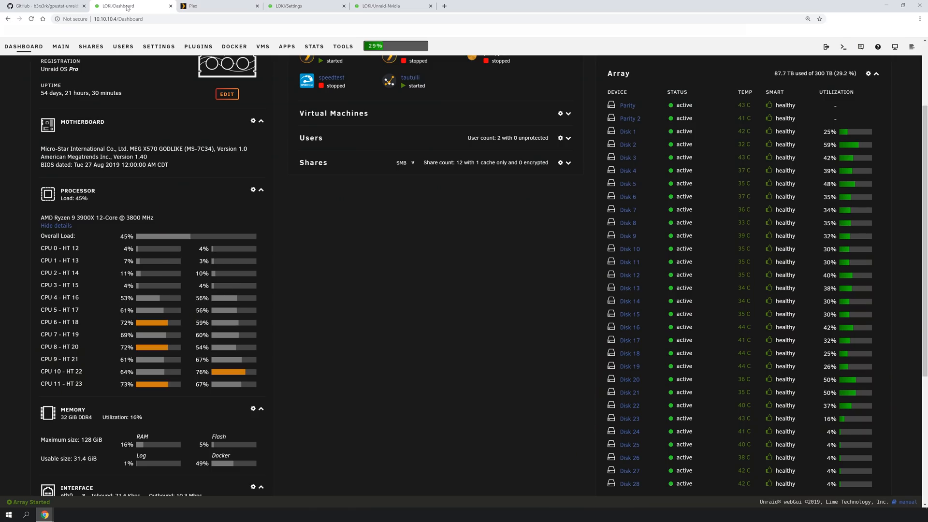
Step: Scroll to the GPU panel showing one session on the Quadro RTX 4000, then switch to Plex
scroll("down", 3)
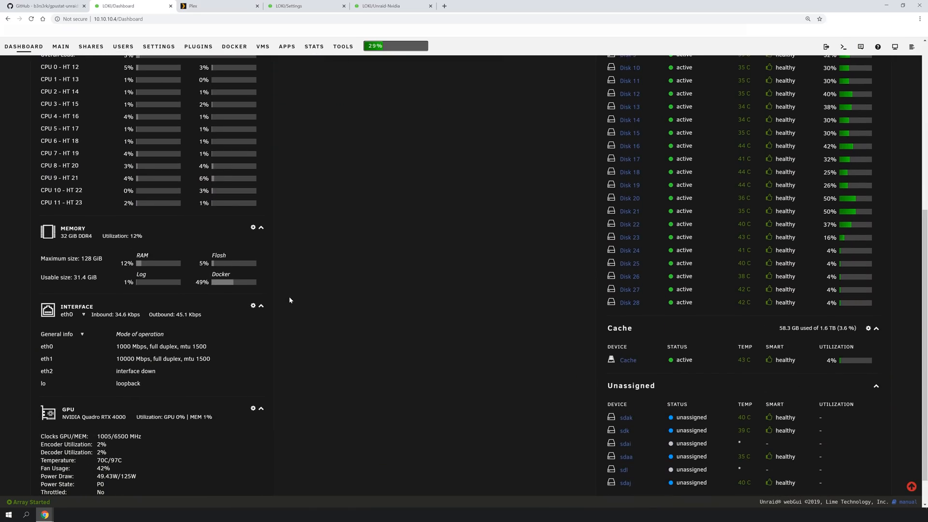
scroll("down", 3)
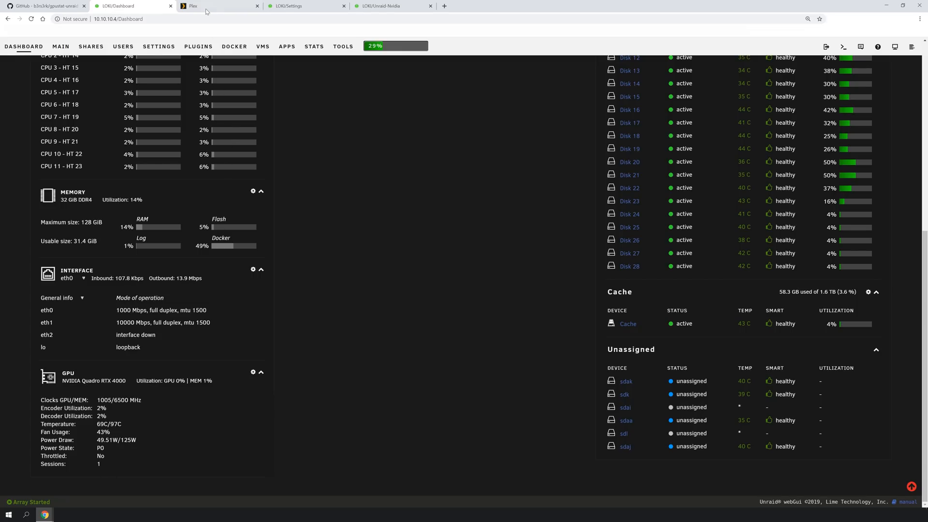
left_click(213, 6)
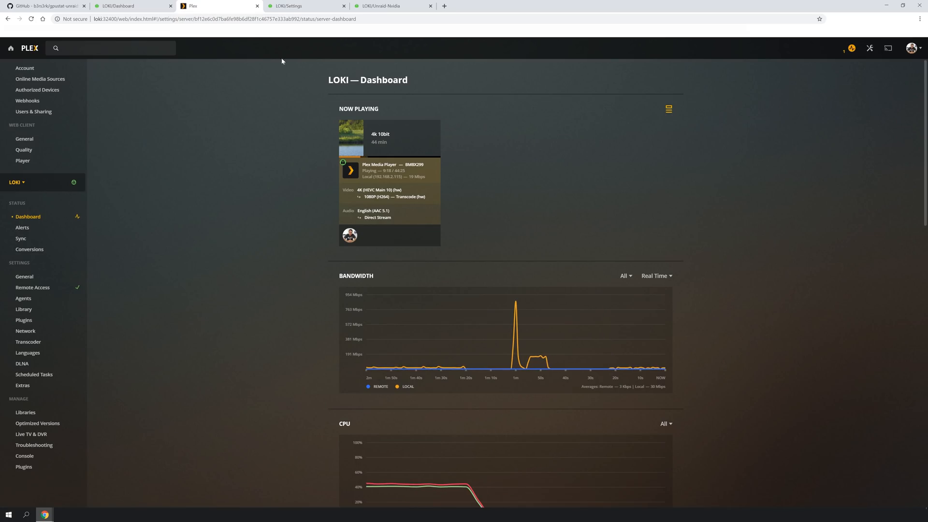
Step: Play the 4k 10bit video in a new window with quality set to Convert (Maximum)
right_click(370, 134)
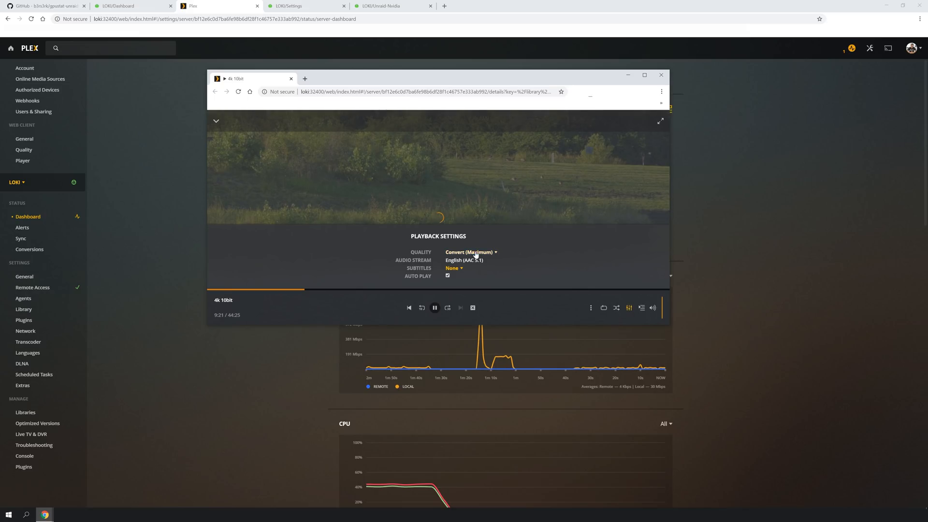
left_click(469, 253)
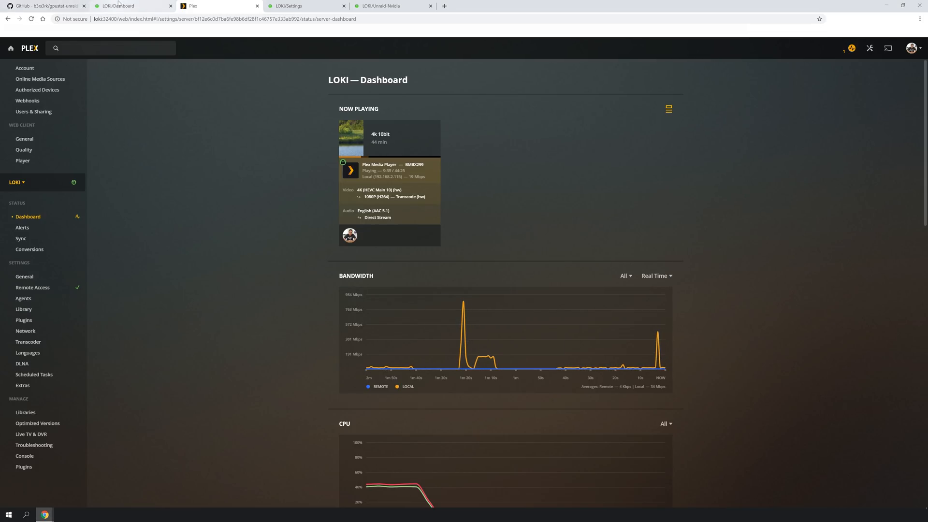
Step: Switch to the Unraid Dashboard to view the Quadro RTX 4000 GPU widget's session count
left_click(379, 5)
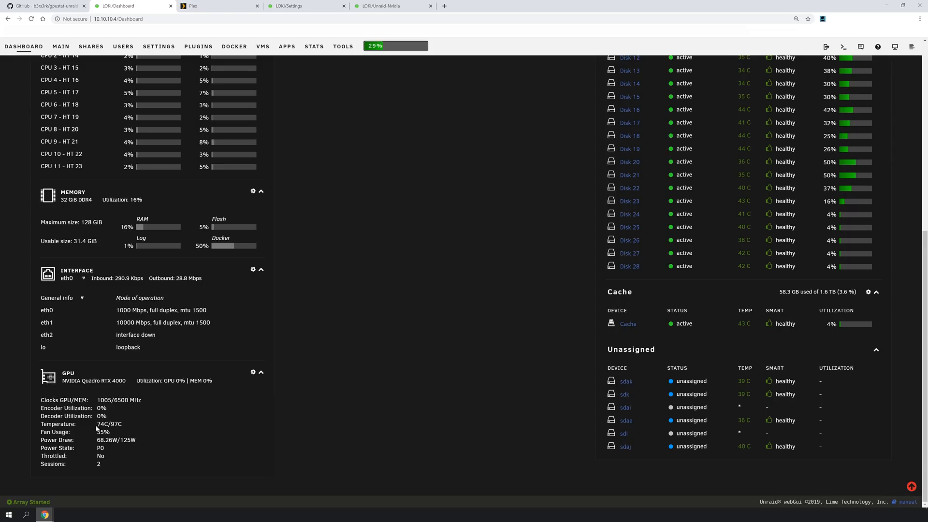
Step: Check the web terminal's nvidia-smi output for two Plex Transcoder processes, then close the terminal
left_click(843, 46)
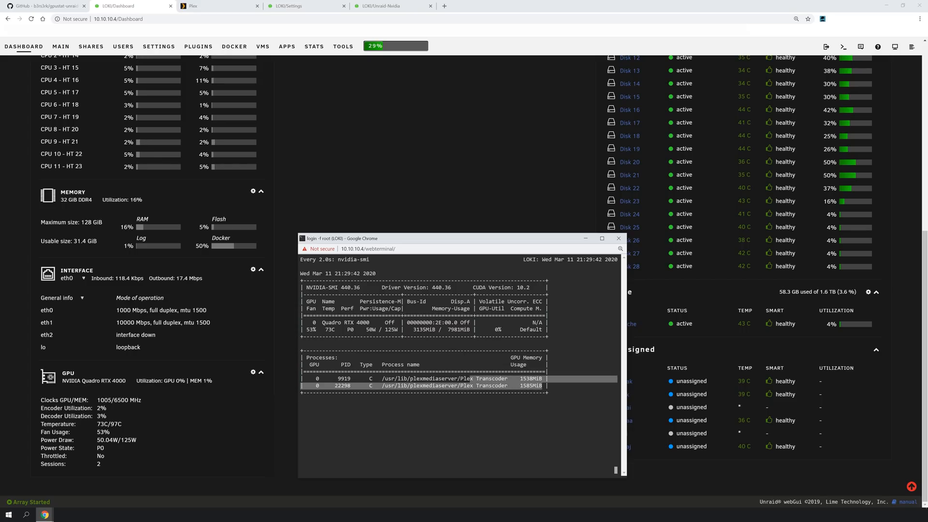
left_click(602, 238)
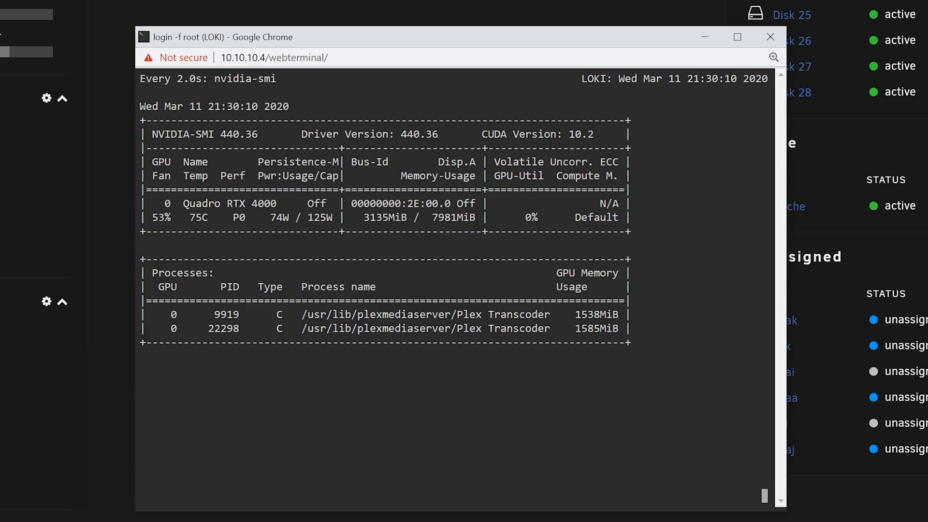
left_click(736, 36)
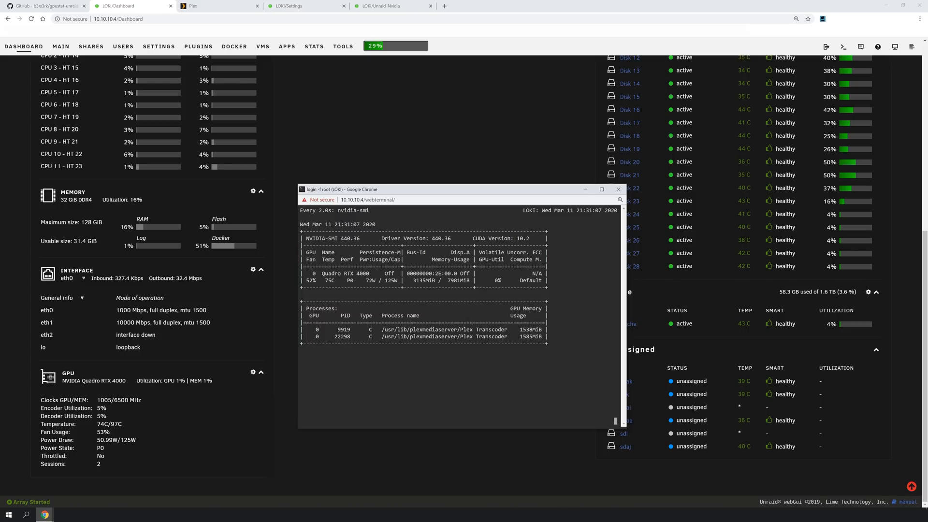
left_click(618, 190)
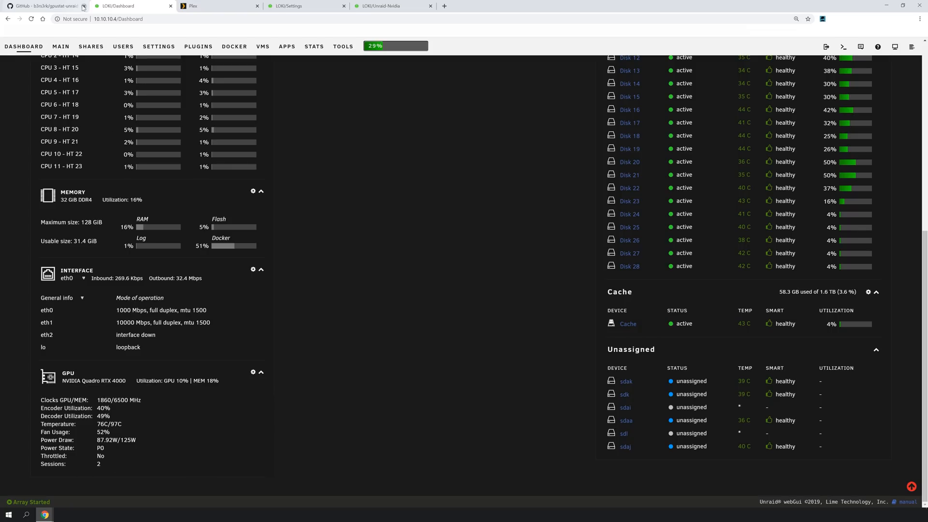
Step: Read the gpustat-unraid README install steps on GitHub, briefly revisiting the Unraid Dashboard
left_click(47, 5)
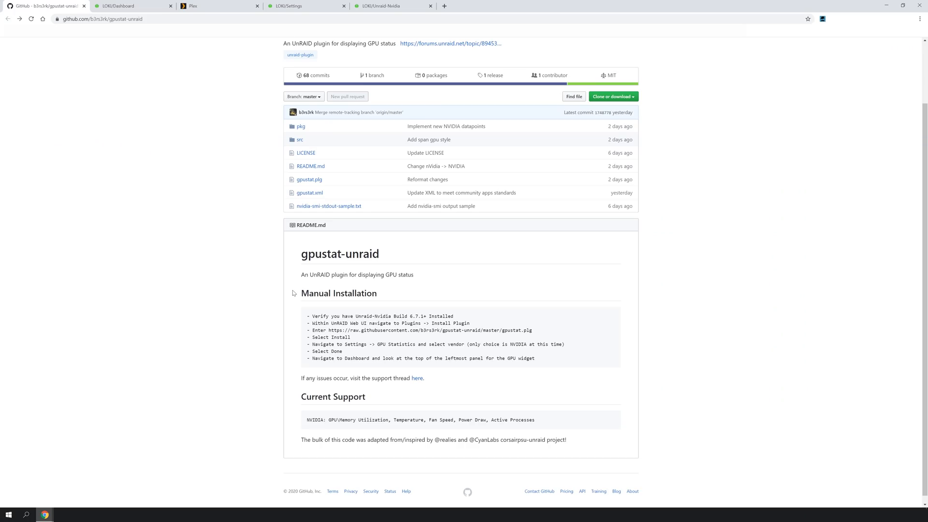
mouse_move(296, 293)
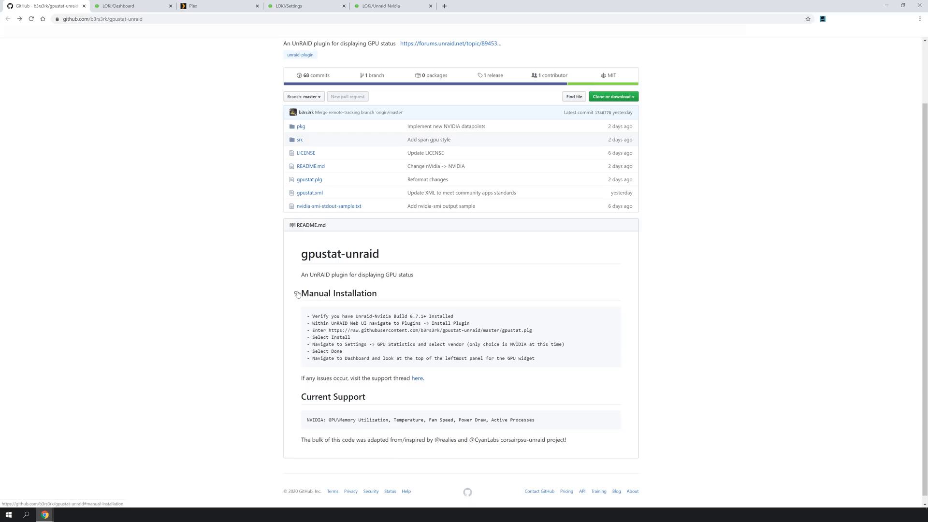
mouse_move(316, 290)
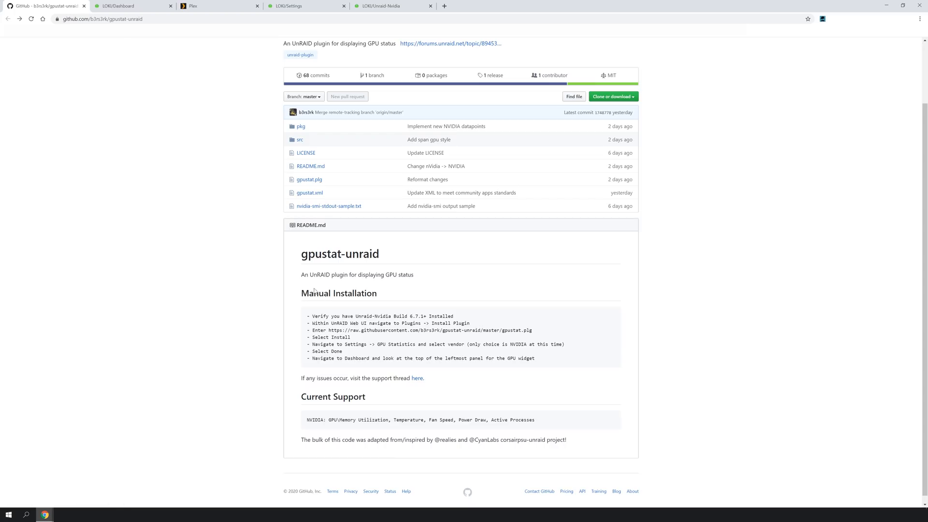
mouse_move(315, 291)
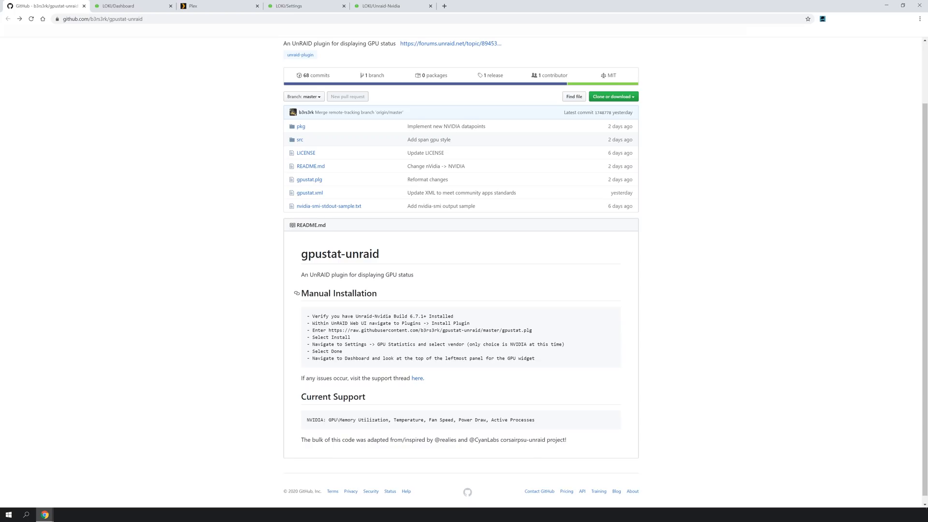
mouse_move(319, 270)
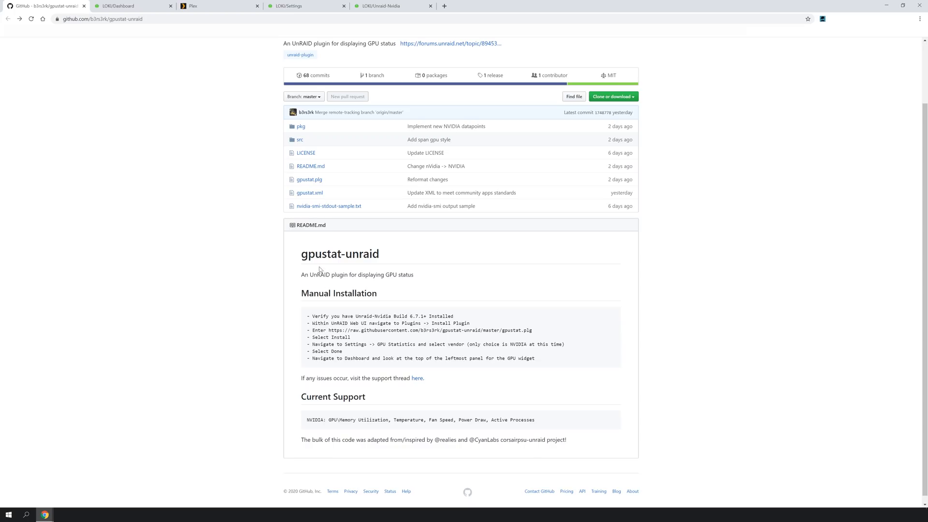
mouse_move(145, 132)
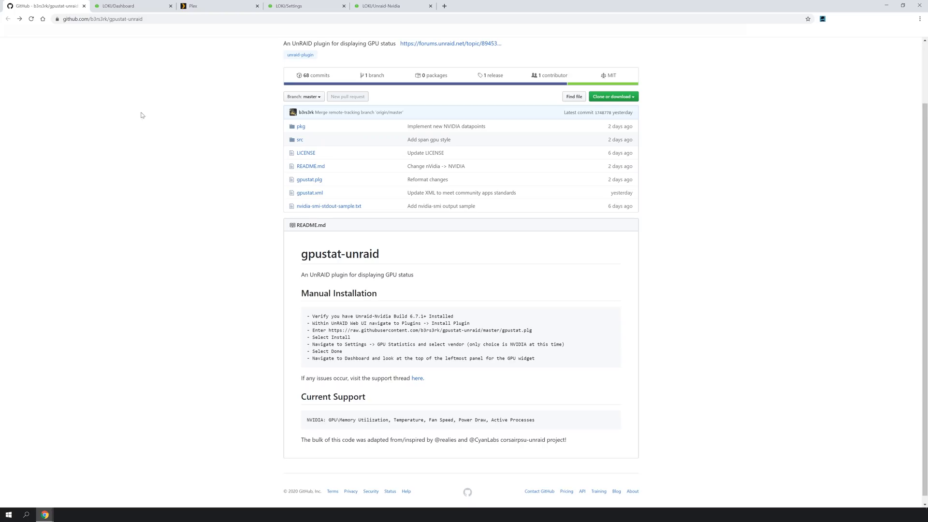
left_click(126, 6)
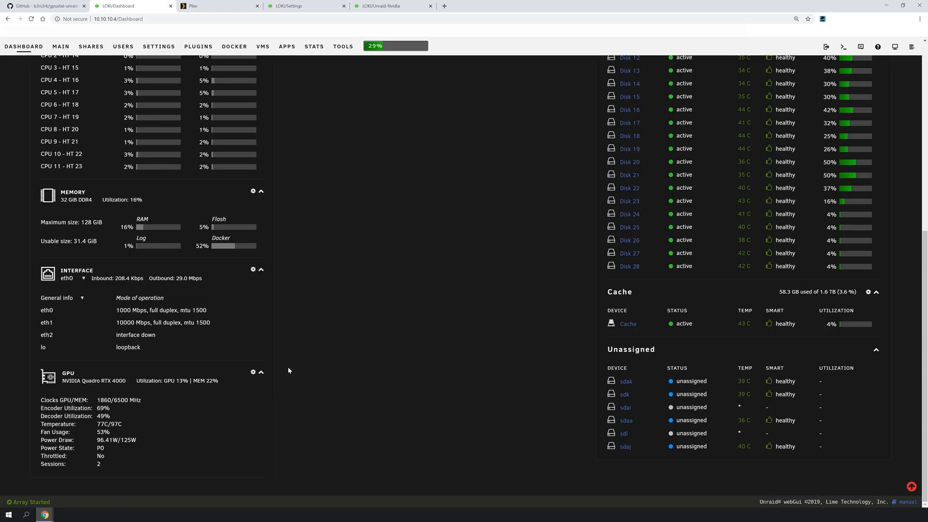
scroll("up", 3)
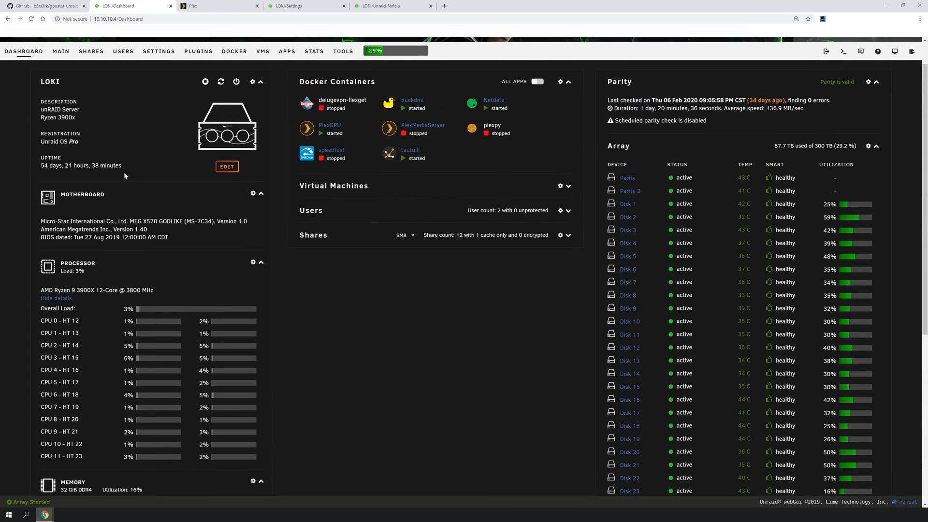
left_click(48, 5)
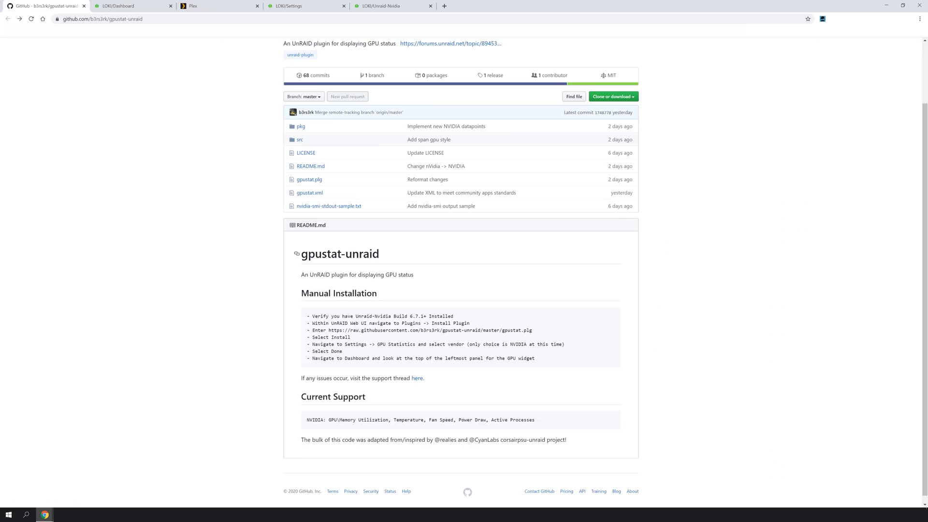
mouse_move(324, 285)
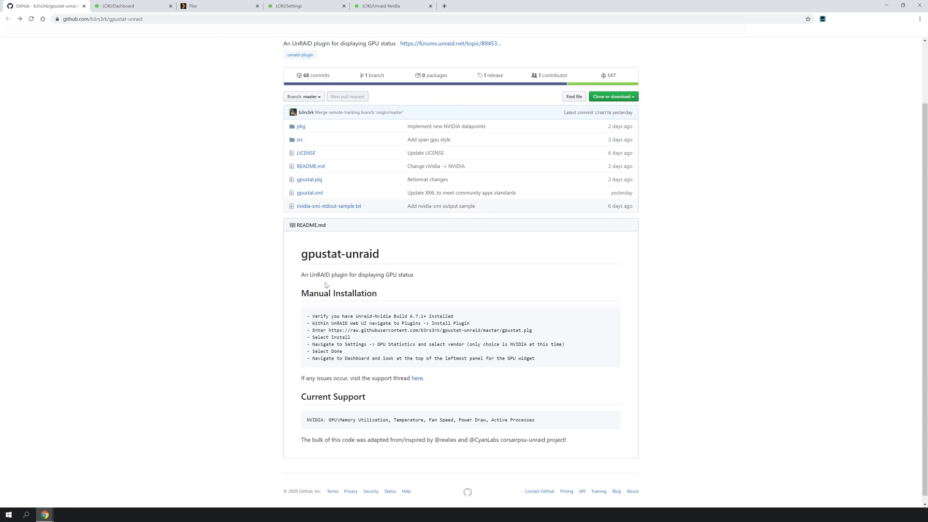
scroll("up", 3)
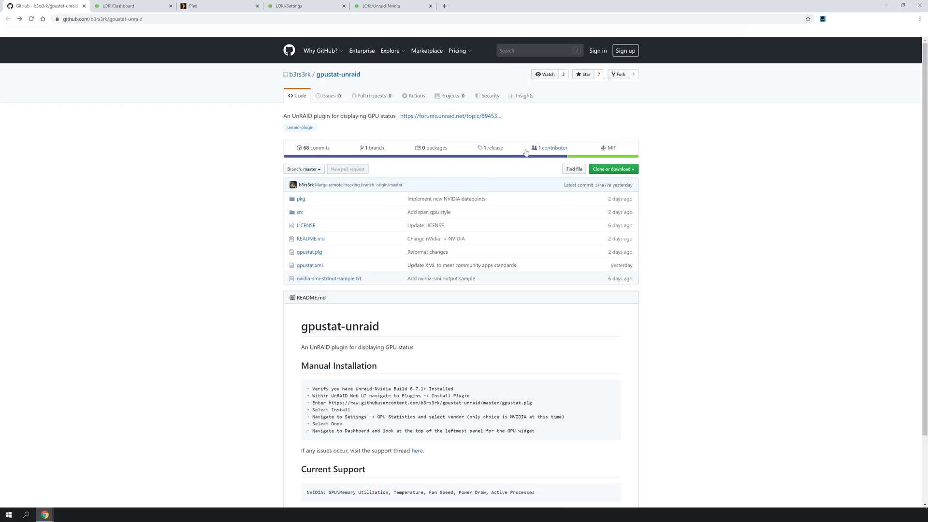
scroll("down", 3)
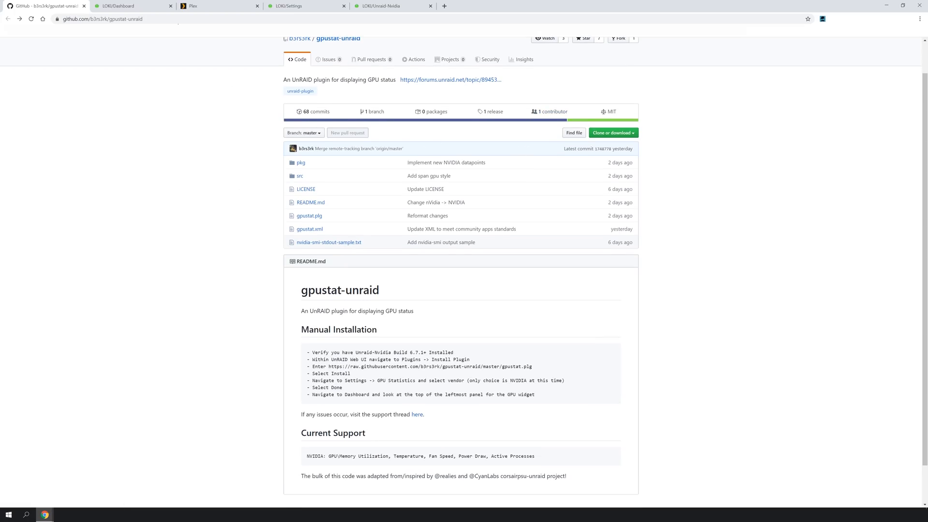
mouse_move(201, 5)
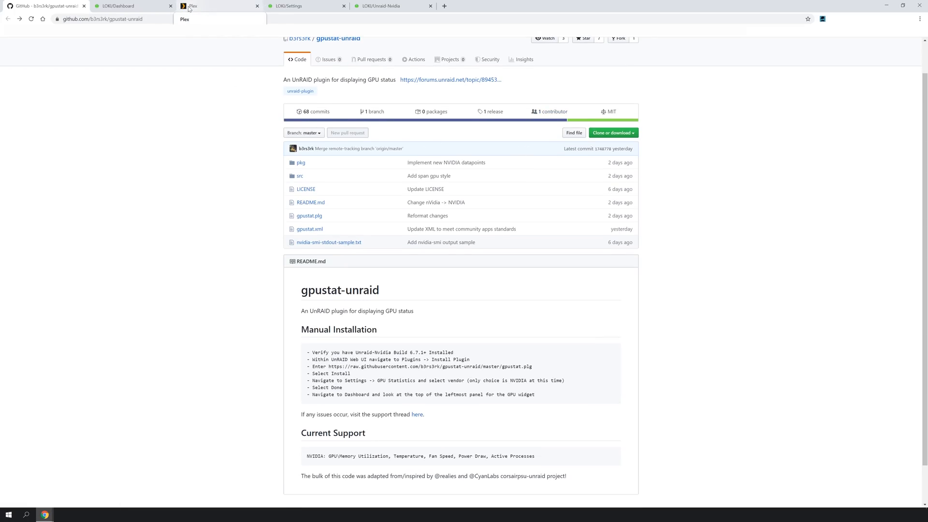